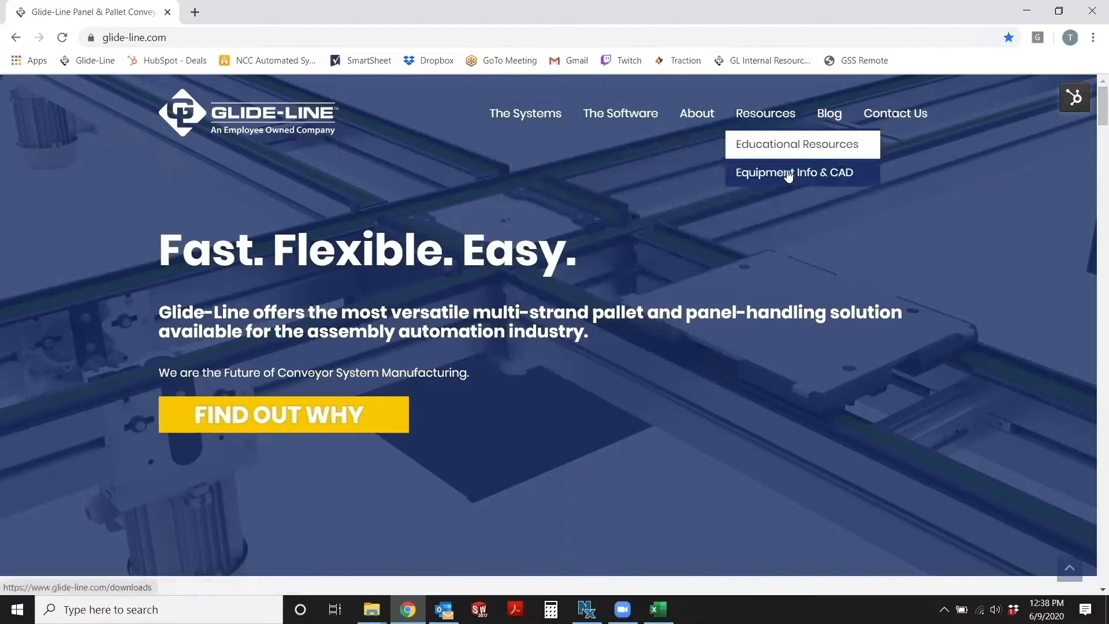
- Go to the Equipment Info & CAD downloads page and scroll to the Layout Templates section
left_click(793, 172)
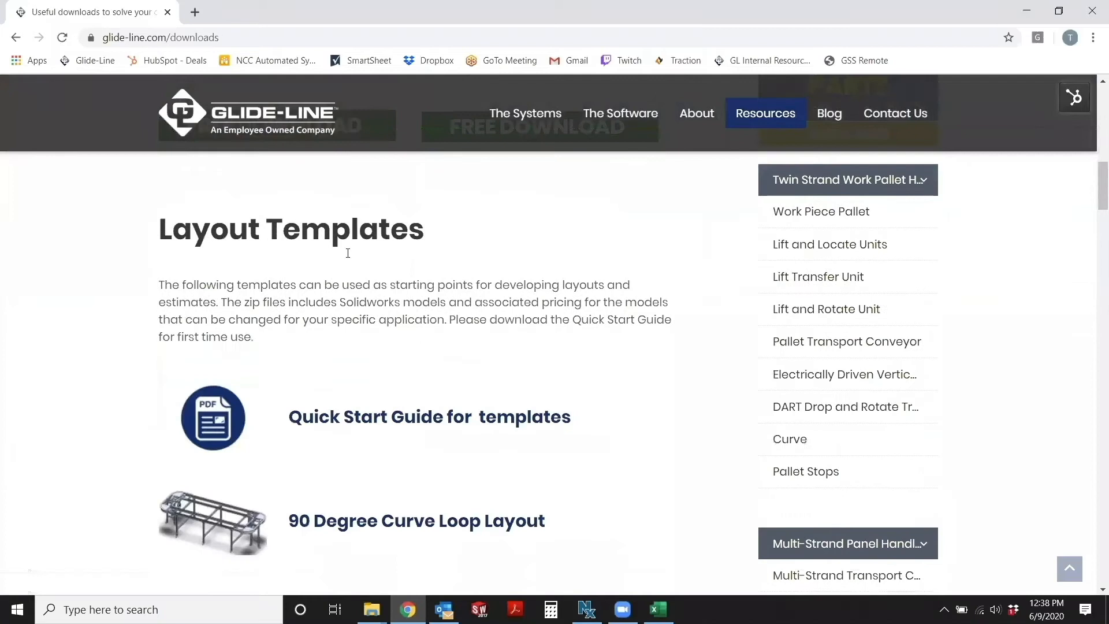
mouse_move(383, 285)
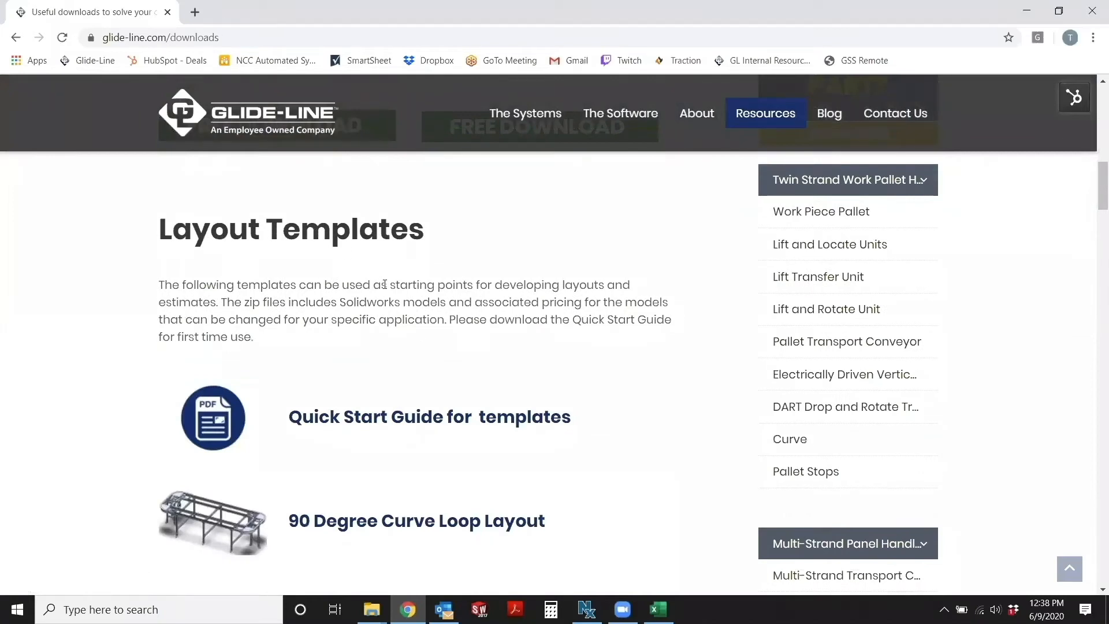
scroll("down", 3)
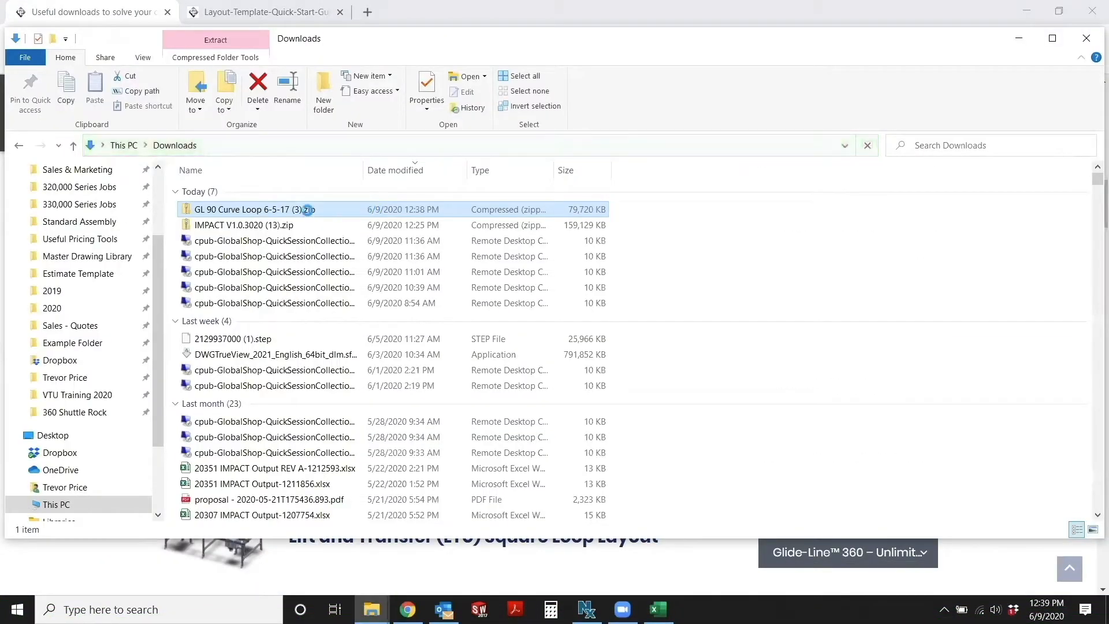
- Paste the curve loop zip into GL Folder and extract all its contents to the suggested folder
left_click(60, 221)
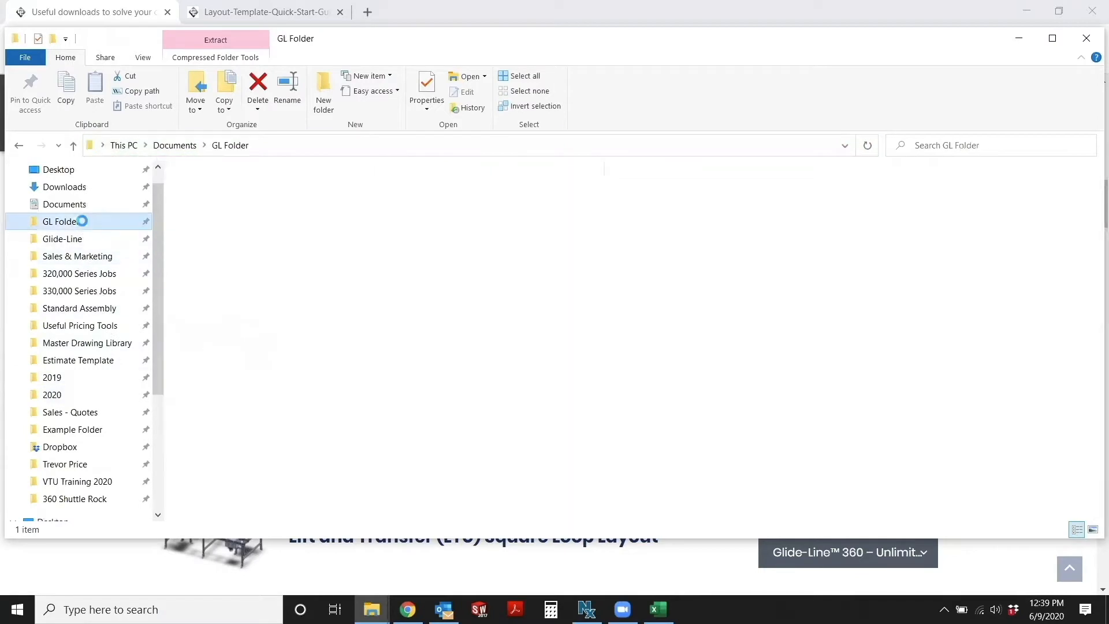
left_click(60, 222)
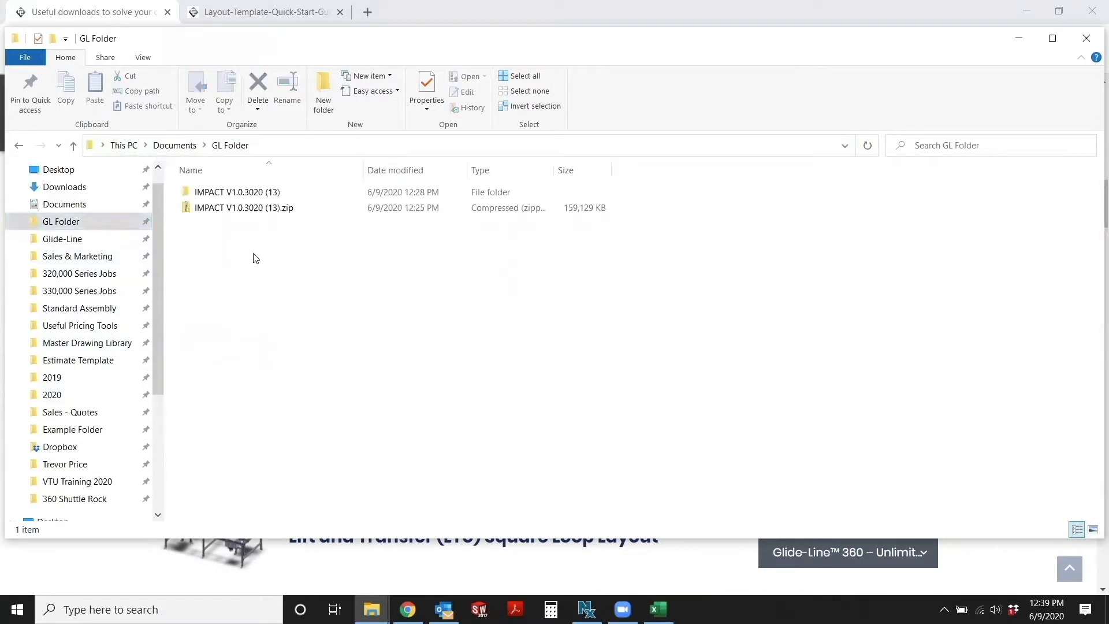
right_click(244, 207)
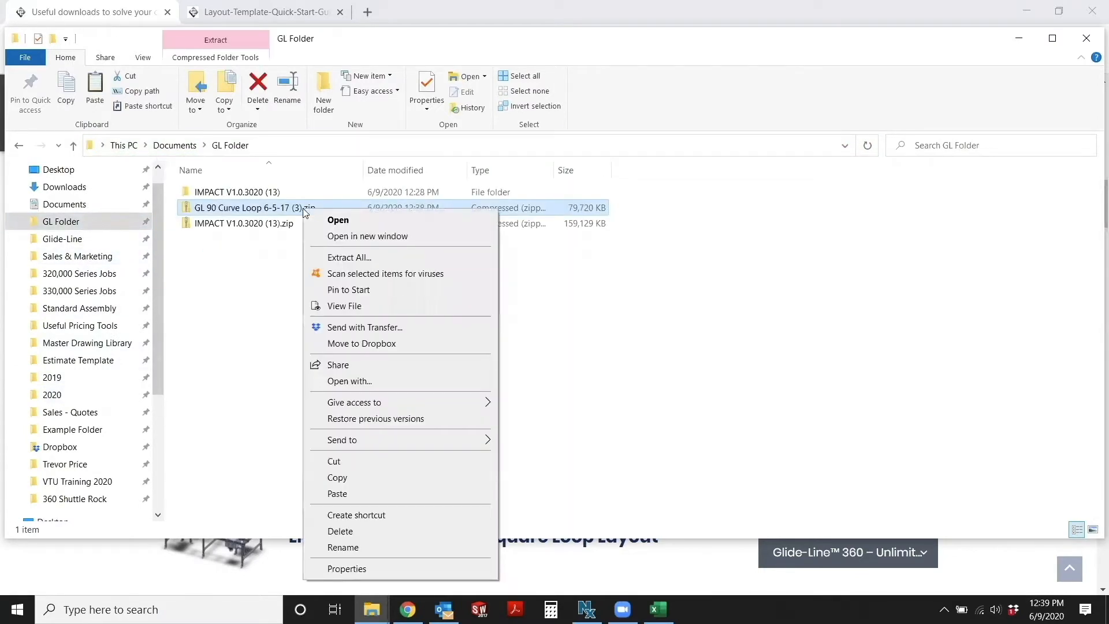
left_click(348, 256)
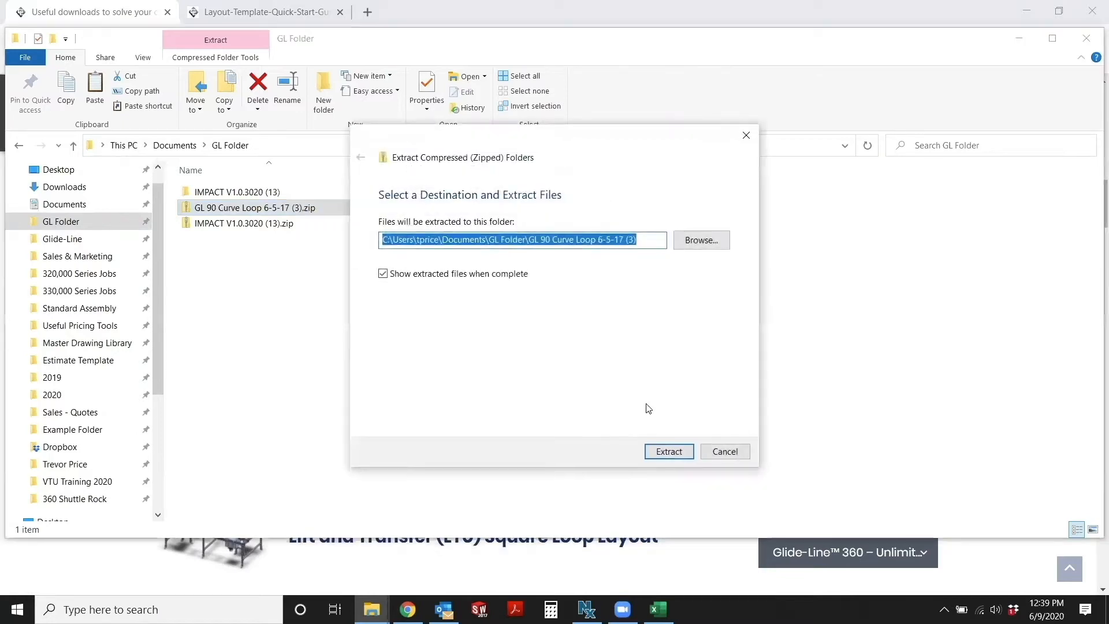
left_click(667, 452)
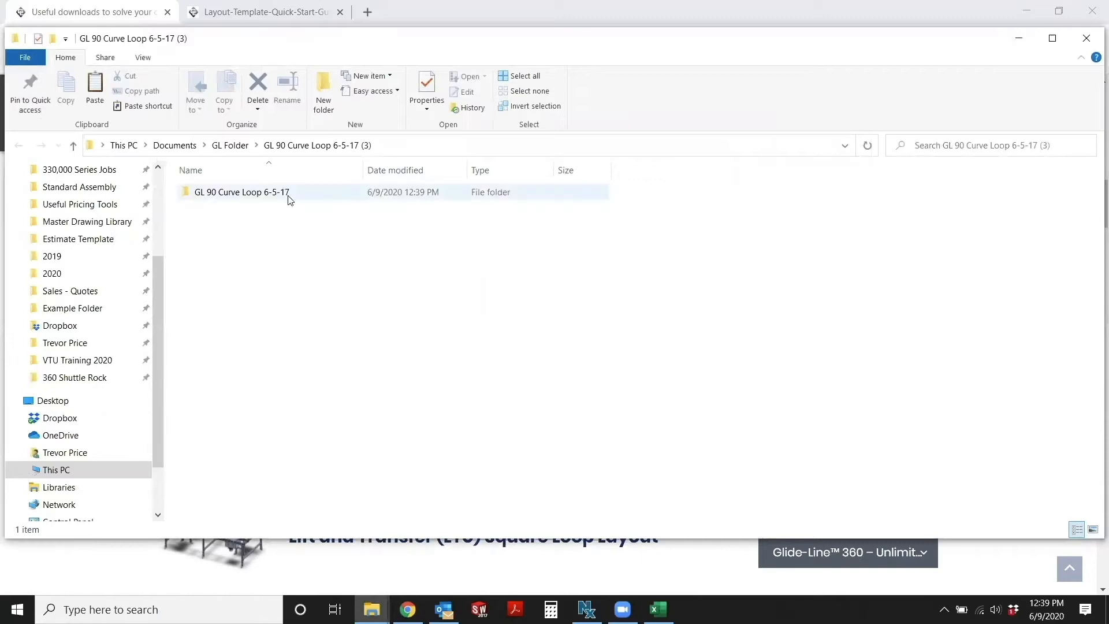
- Open the inner GL 90 Curve Loop 6-5-17 folder listing the SOLIDWORKS files and IMPACT workbook
double_click(240, 192)
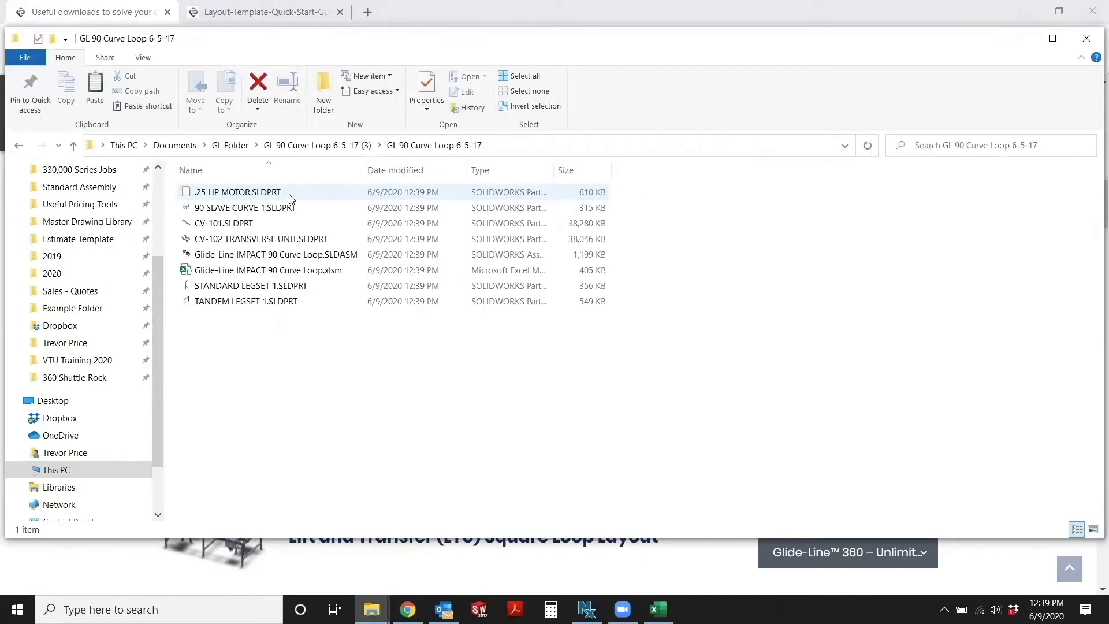
mouse_move(292, 258)
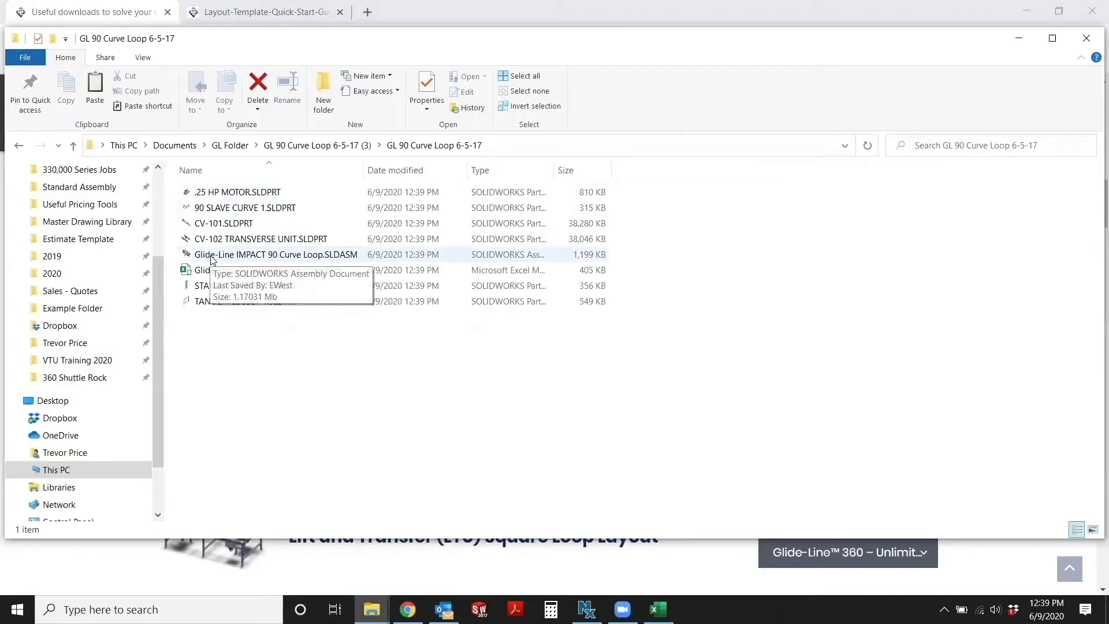
mouse_move(298, 259)
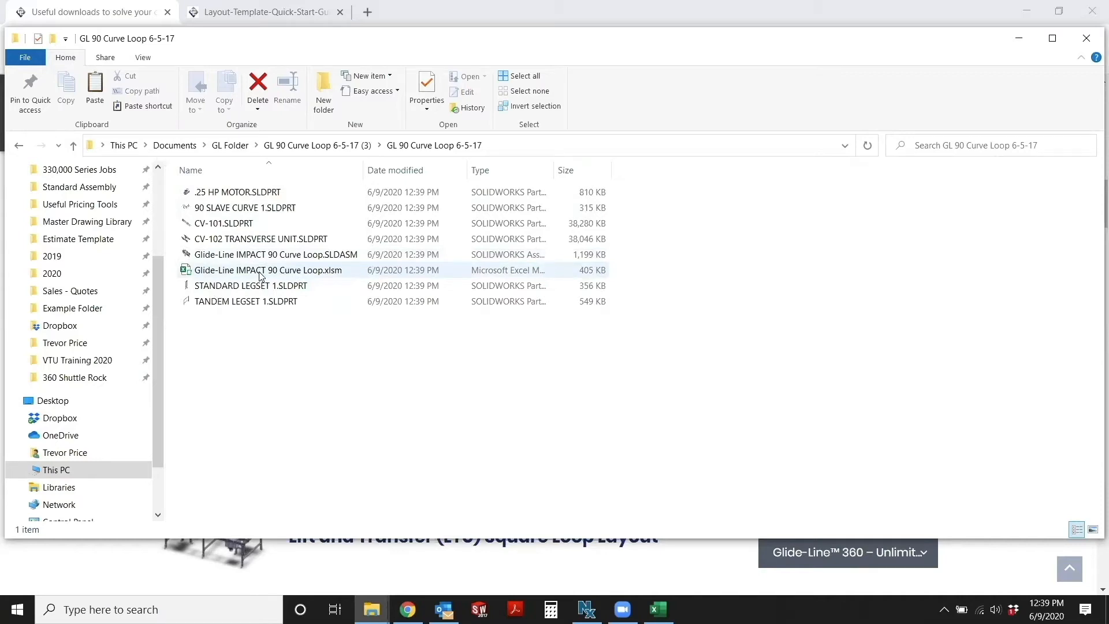
mouse_move(215, 273)
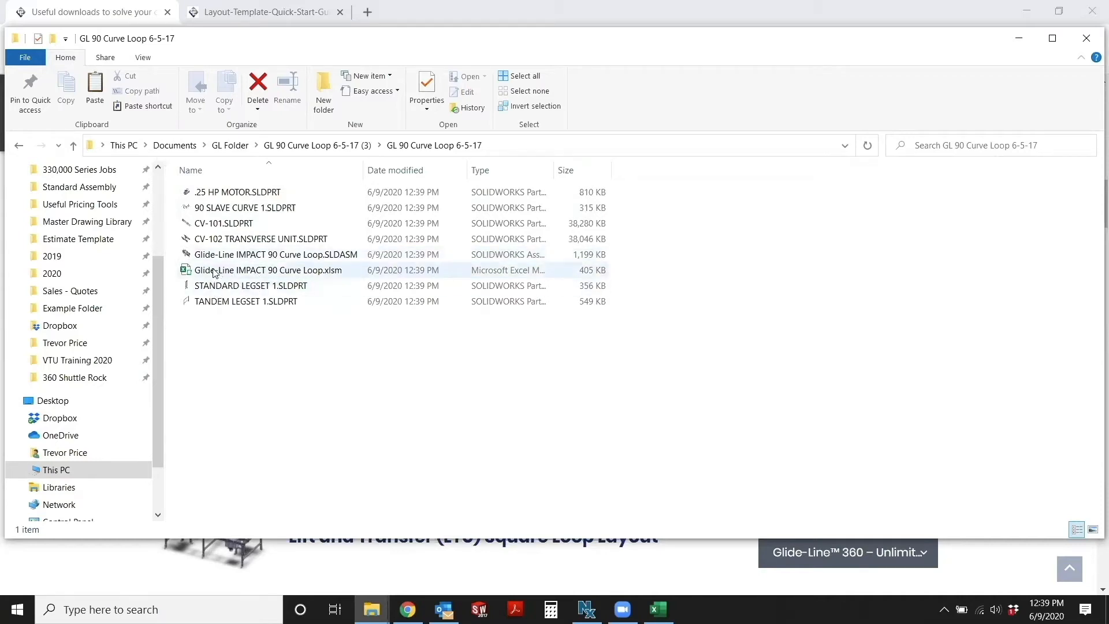
mouse_move(245, 270)
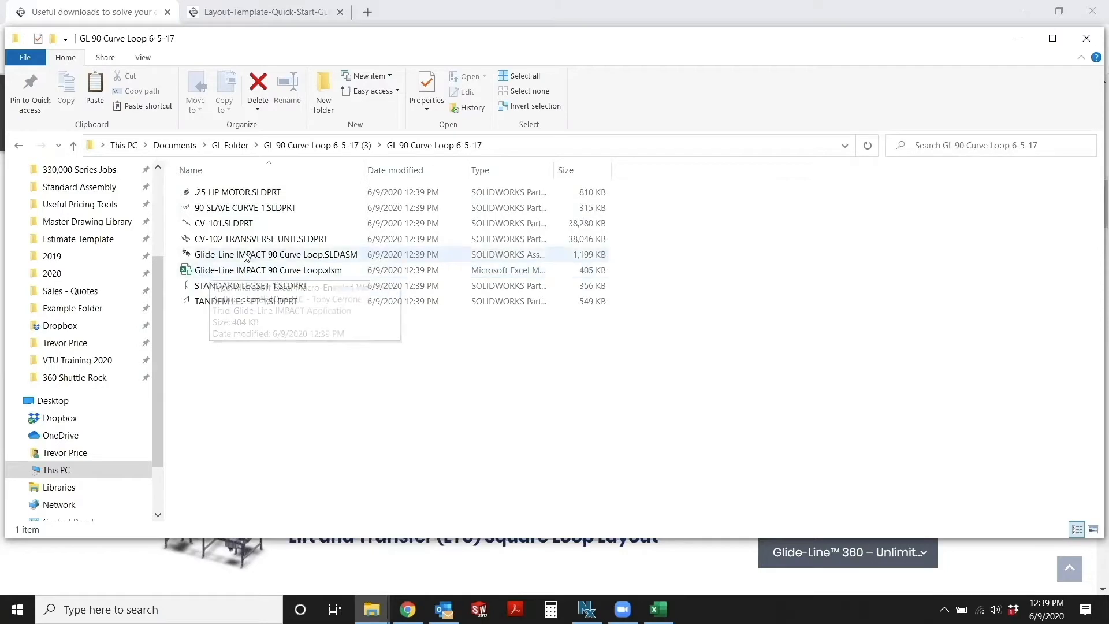
mouse_move(258, 264)
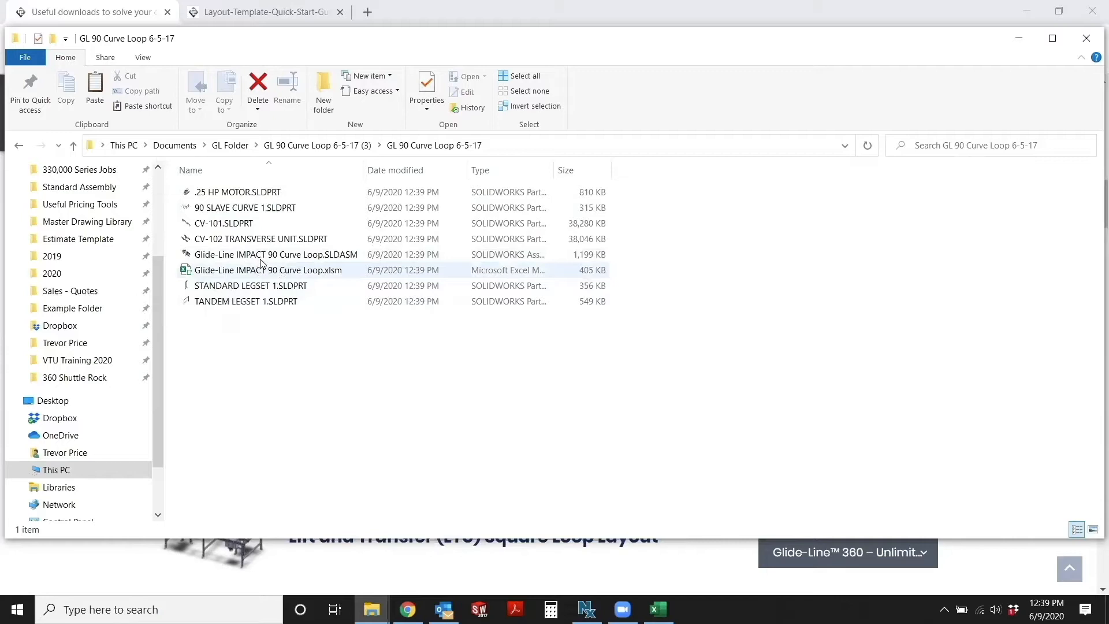
mouse_move(264, 271)
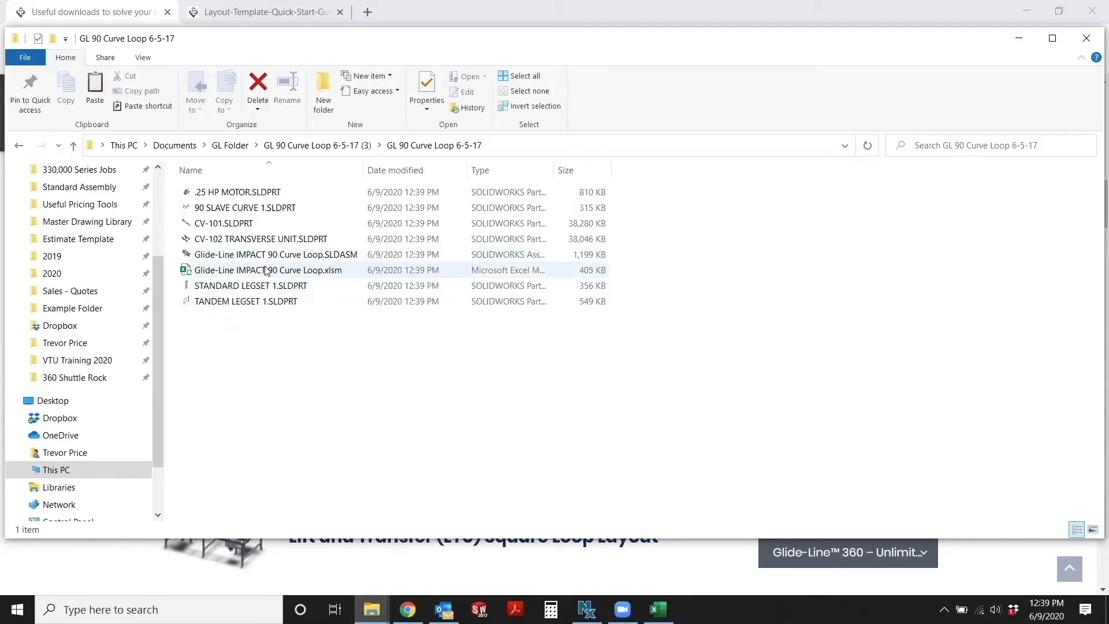
- Open Glide-Line IMPACT 90 Curve Loop.SLDASM in SOLIDWORKS and return to the extracted folder
double_click(275, 254)
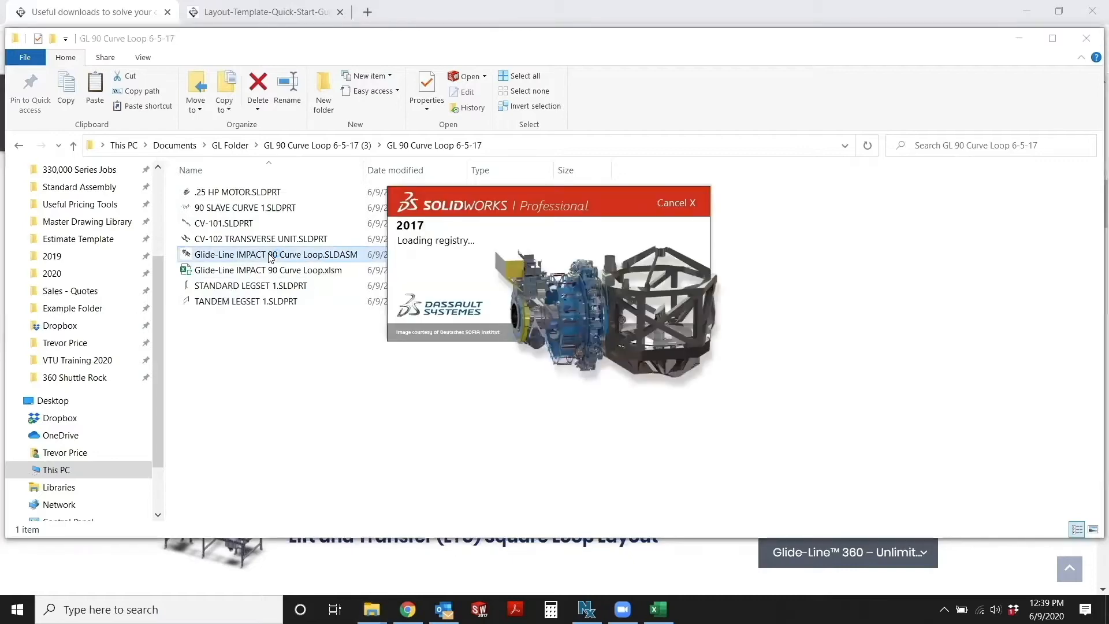
double_click(276, 254)
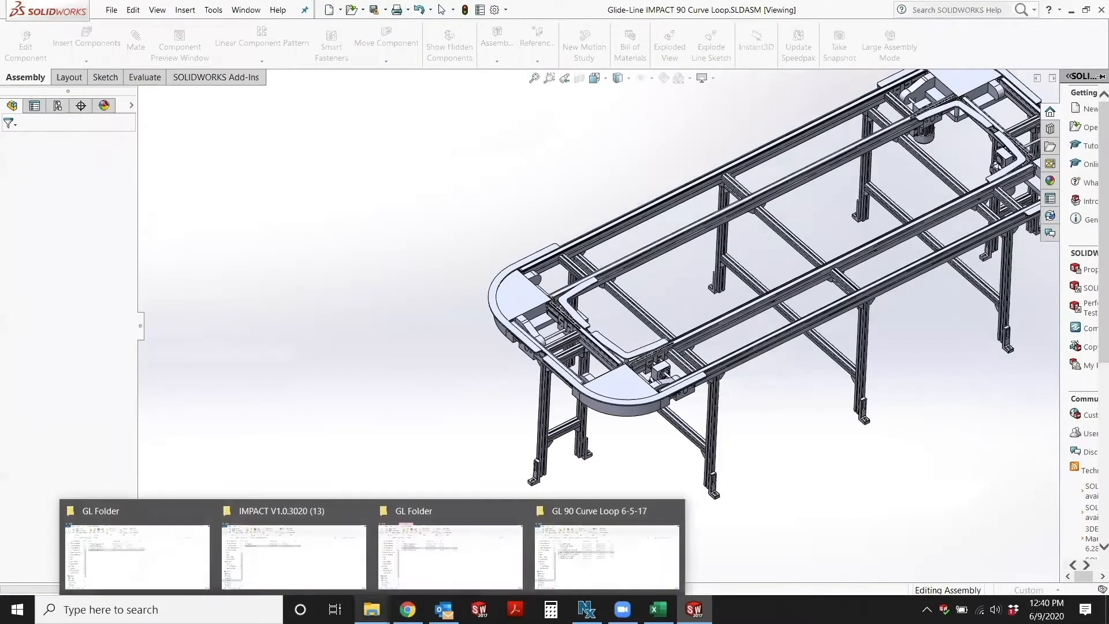
left_click(607, 557)
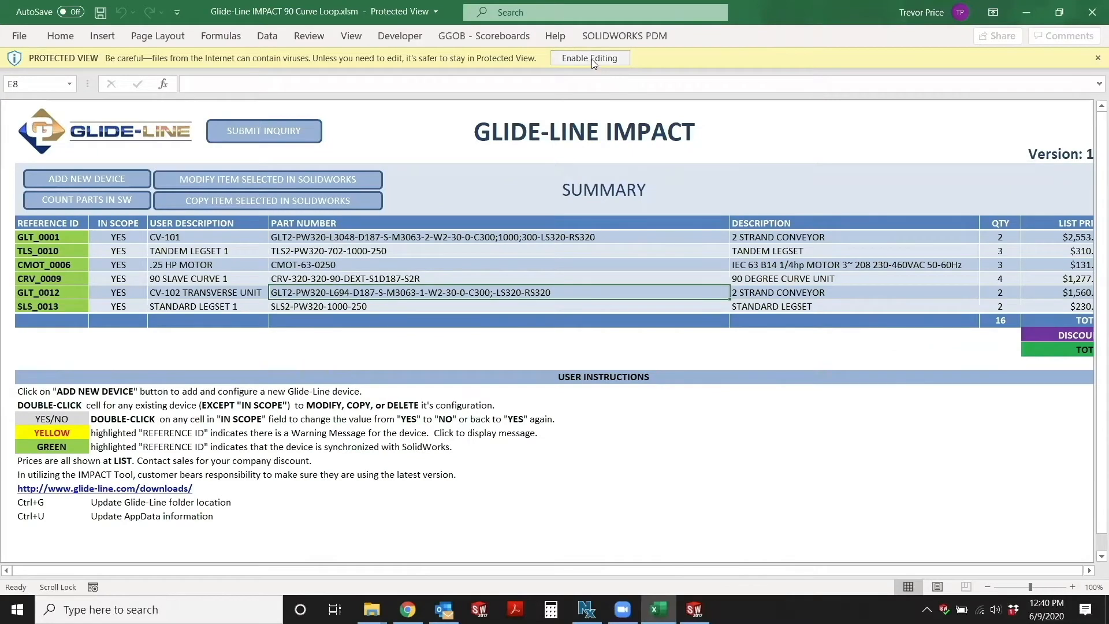
- Enable editing and active content so the Glide-Line IMPACT Configuration Tool starts
left_click(589, 58)
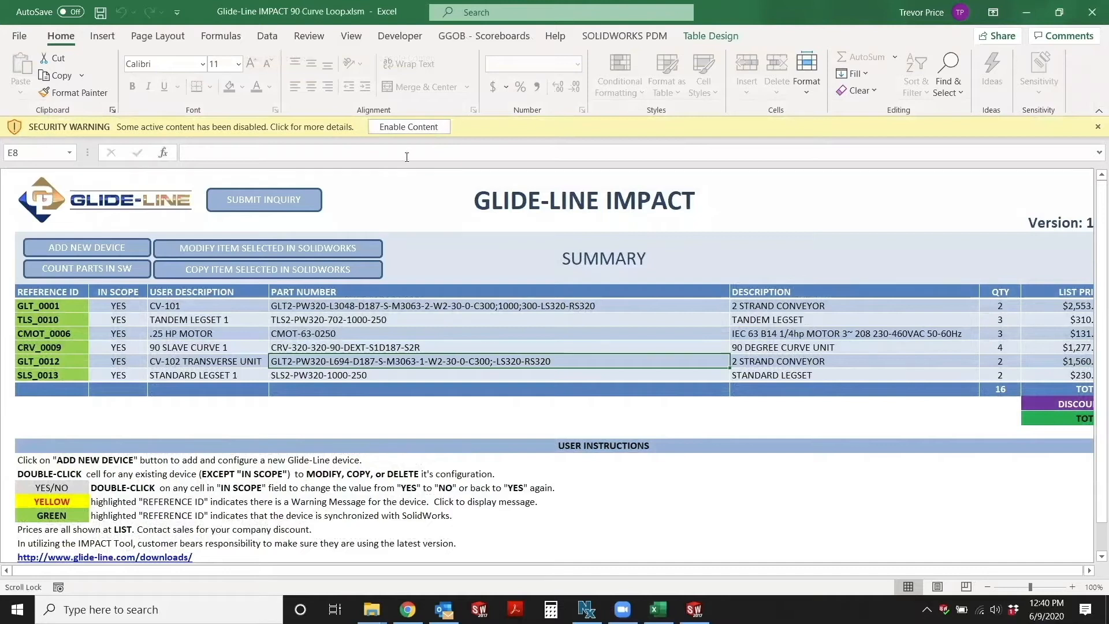
left_click(408, 127)
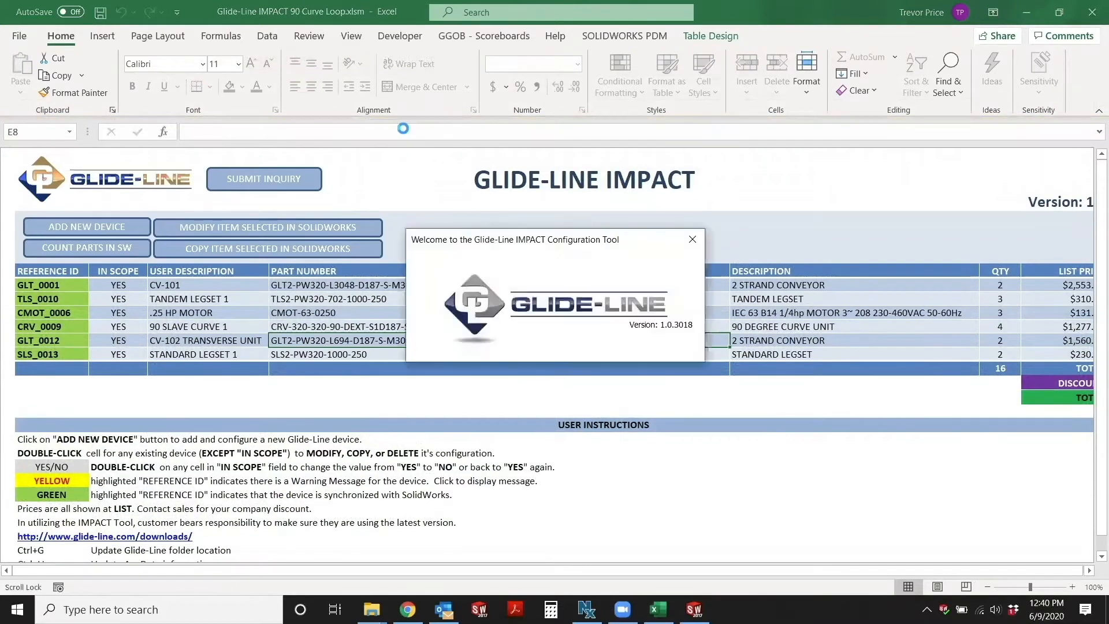
- Set the installation folder to Glide-Line inside IMPACT V1.0.3020 (13) and acknowledge the successful setup
left_click(691, 239)
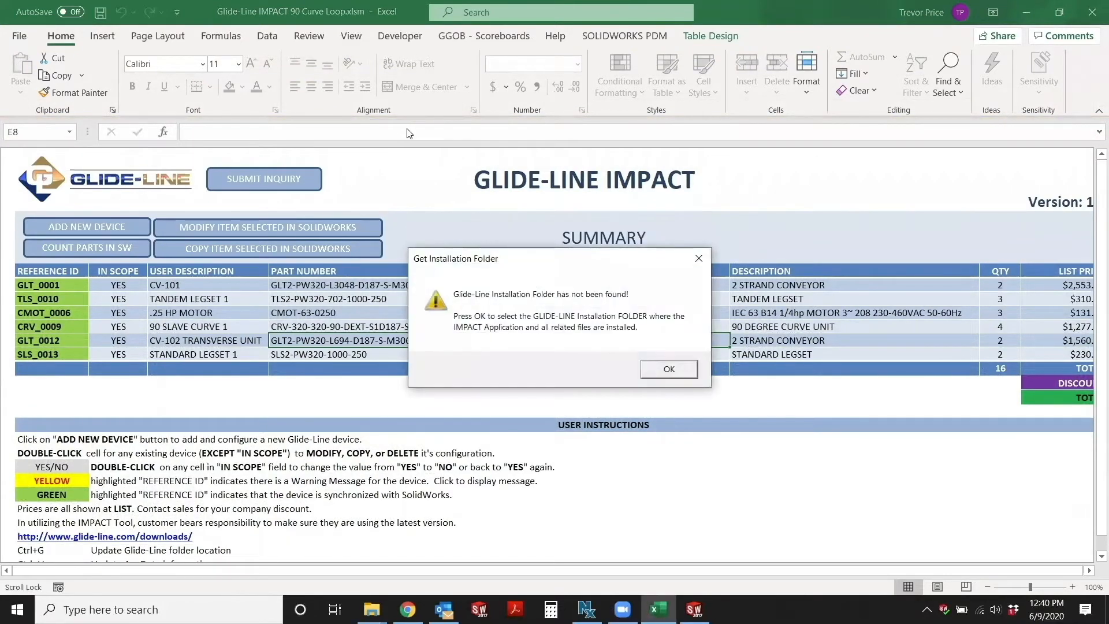
mouse_move(659, 391)
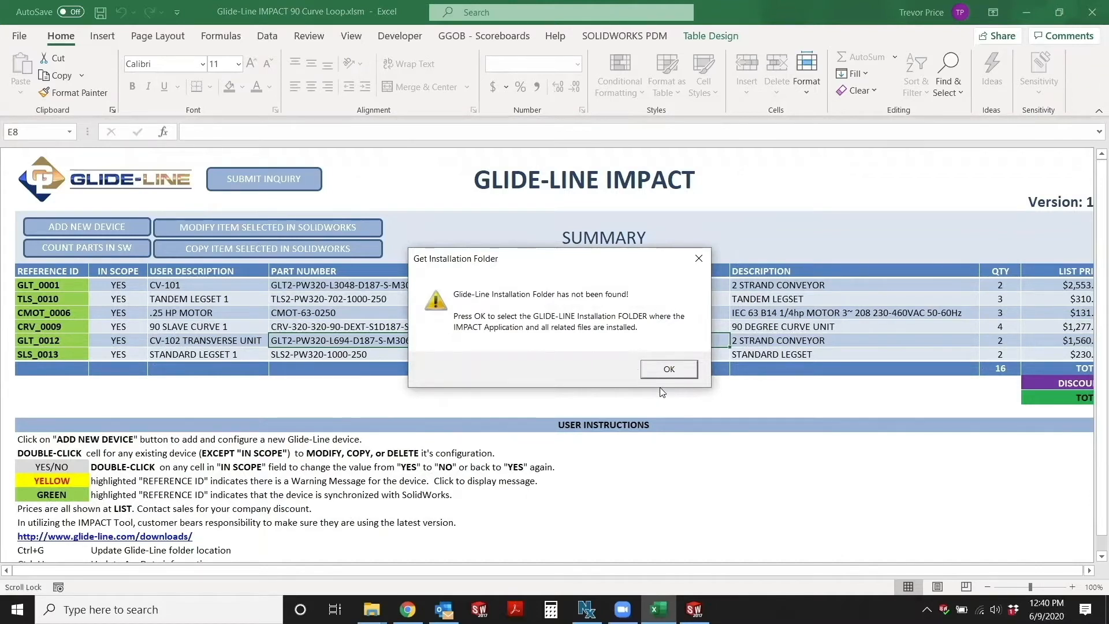
mouse_move(667, 369)
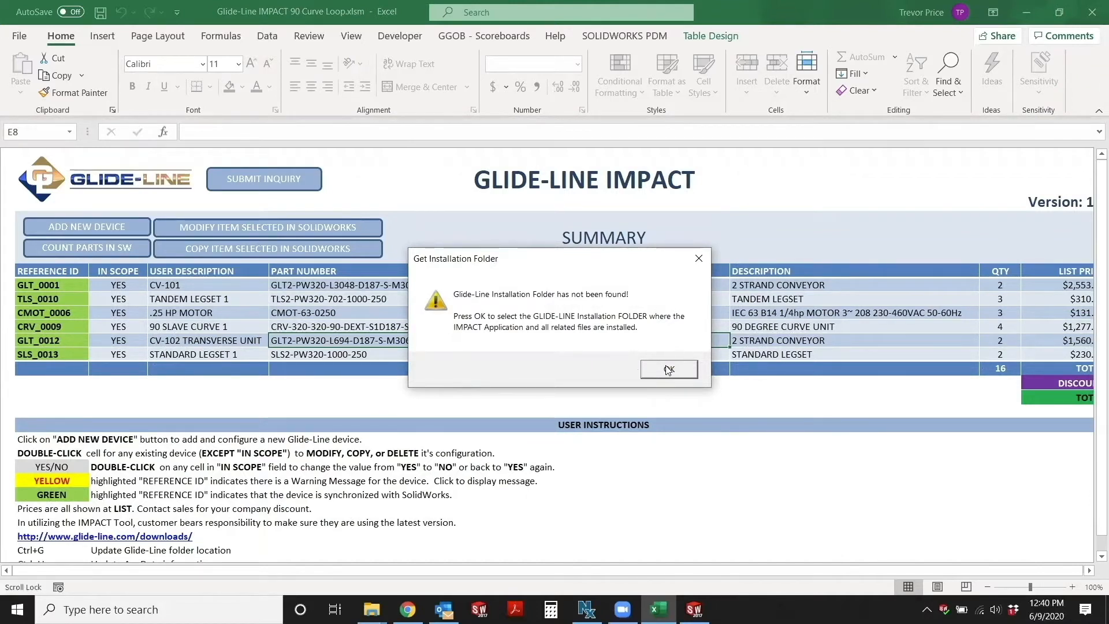
left_click(666, 370)
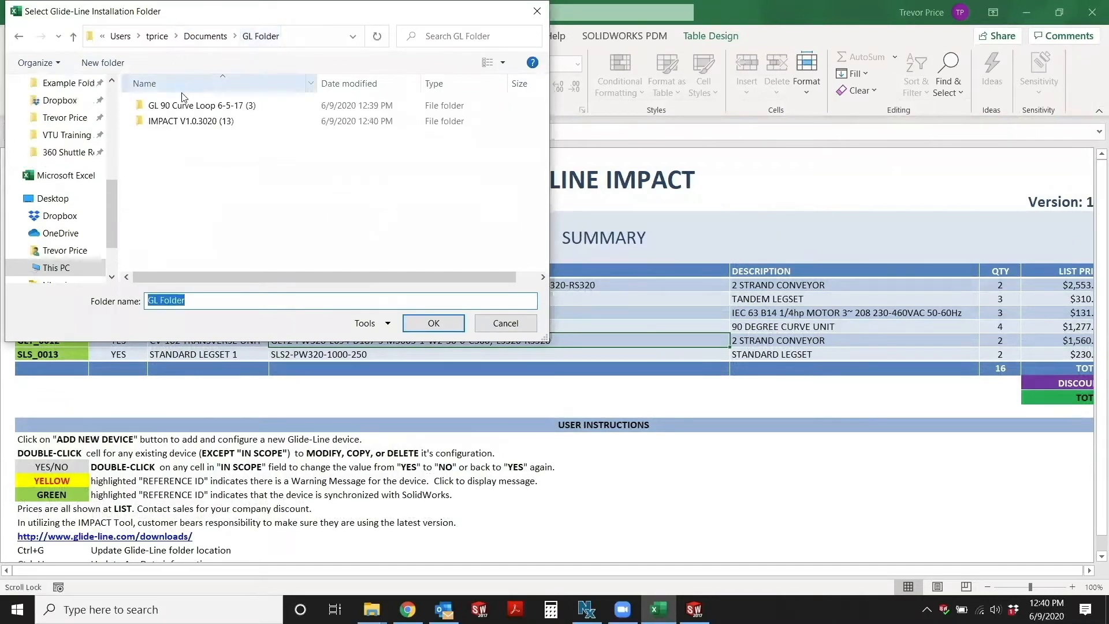
double_click(191, 121)
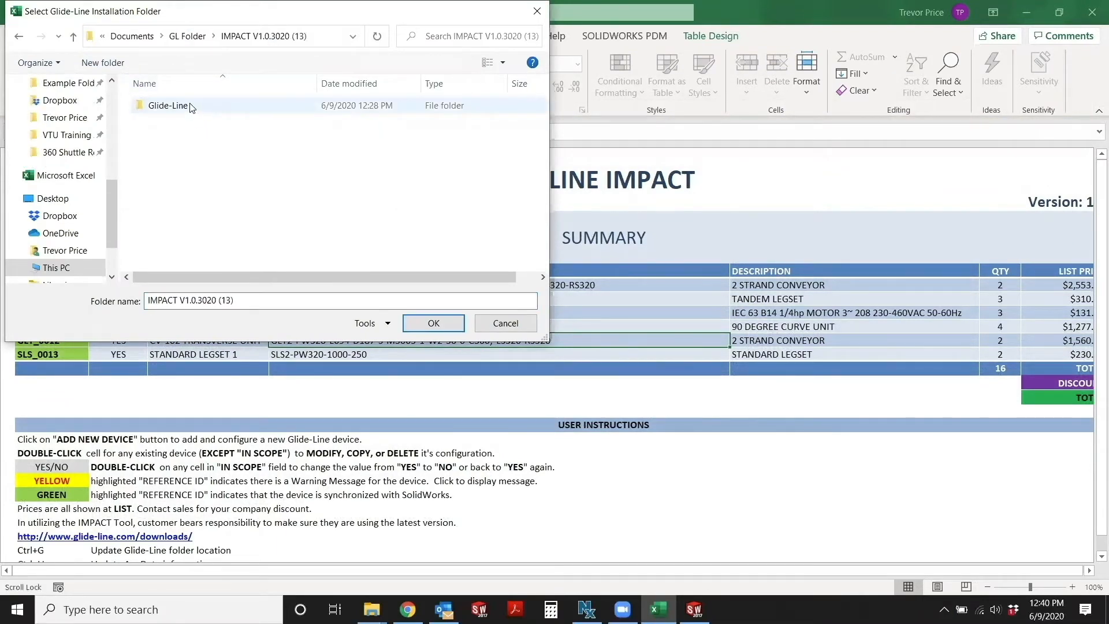
left_click(167, 106)
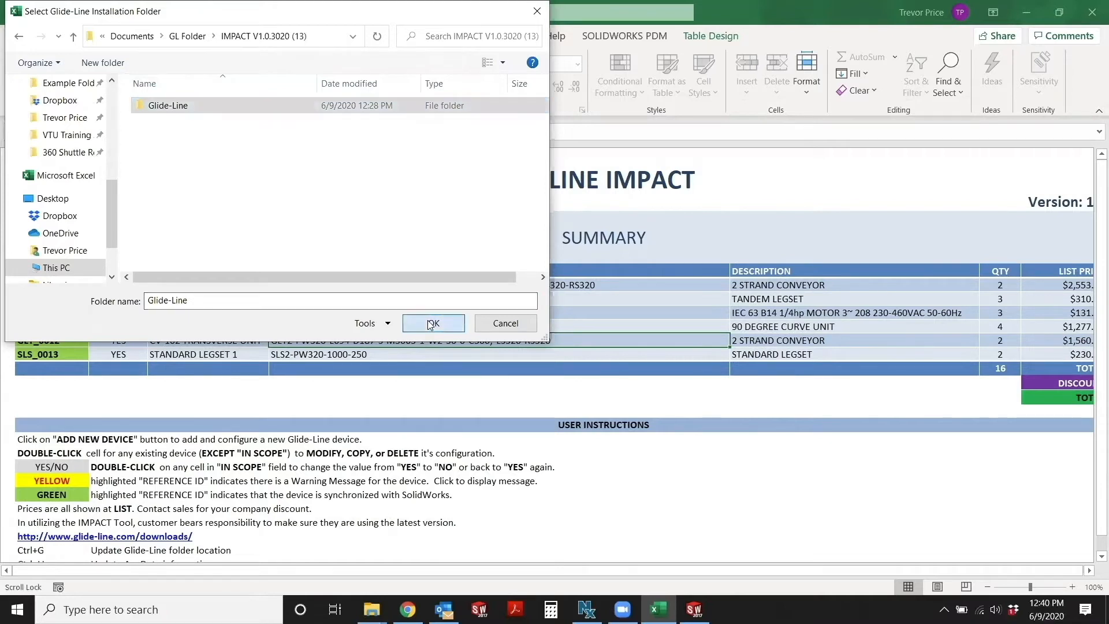
left_click(433, 324)
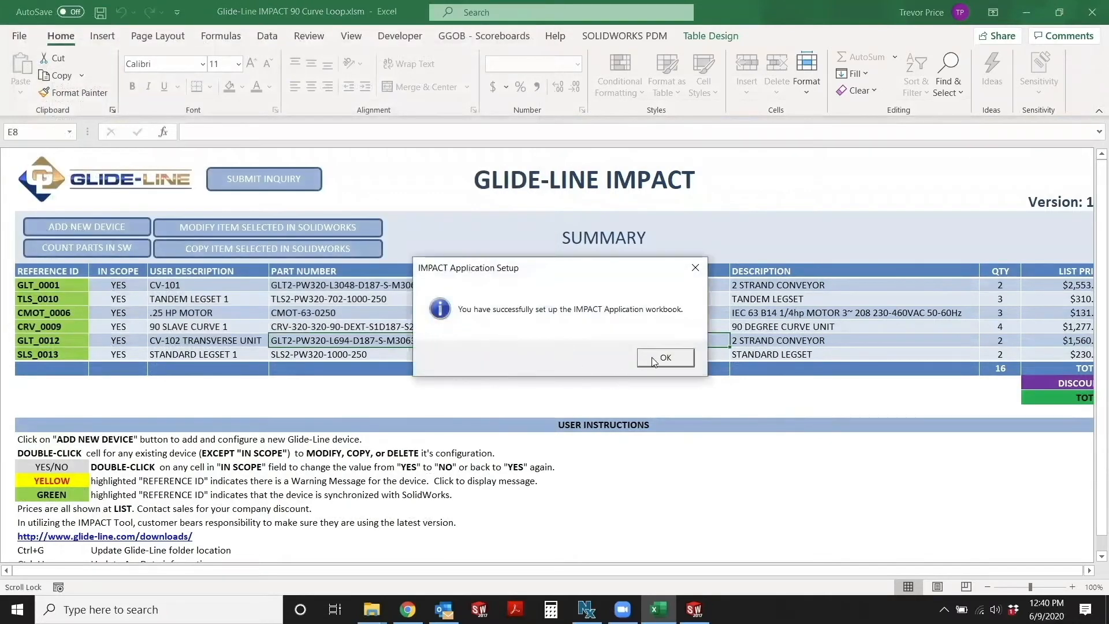
left_click(663, 357)
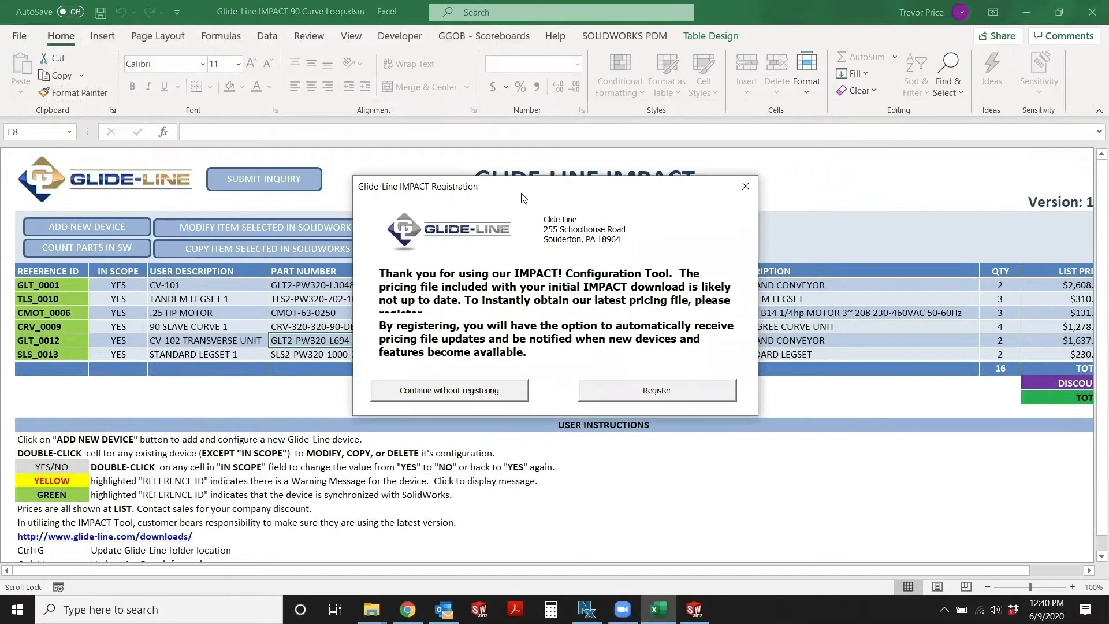
mouse_move(649, 392)
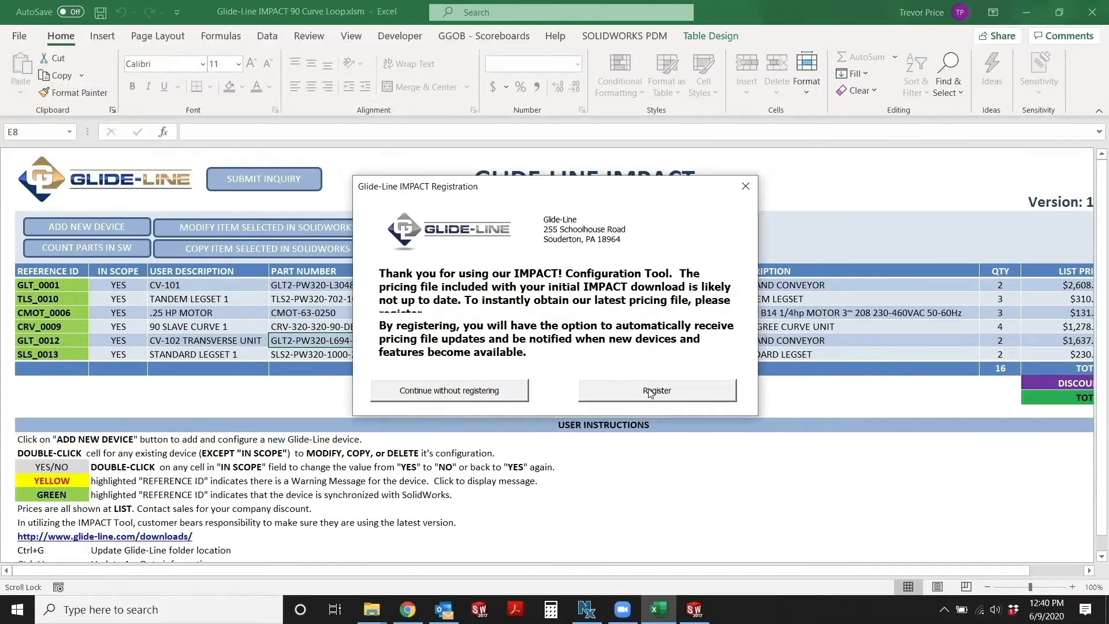
- Open the registration page, close it, and return to the IMPACT summary totalling $15,392.01
left_click(656, 390)
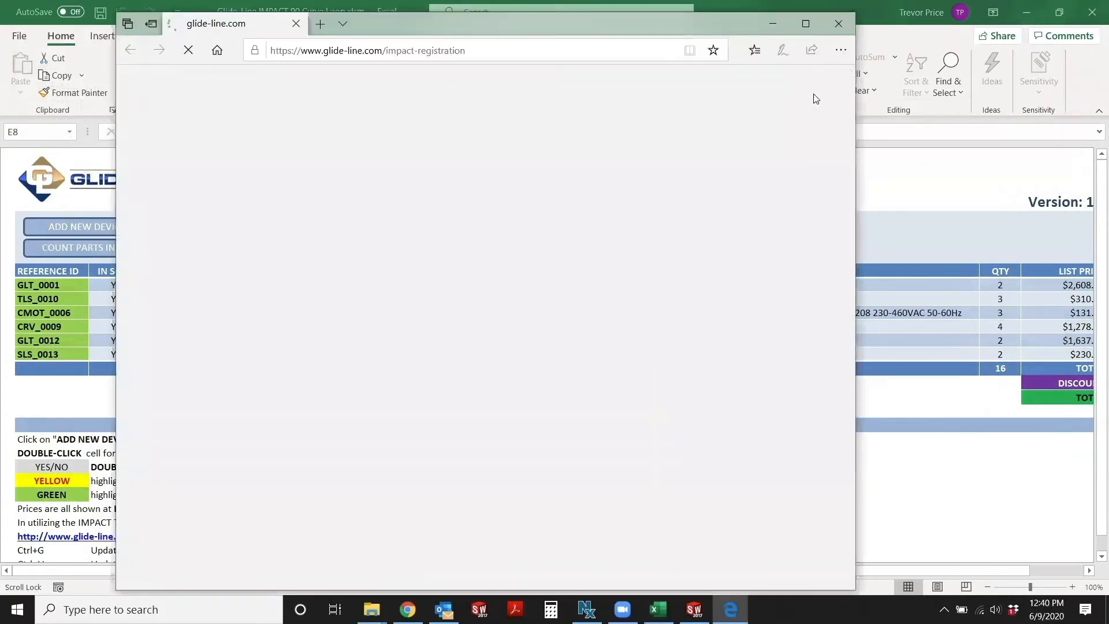
left_click(838, 23)
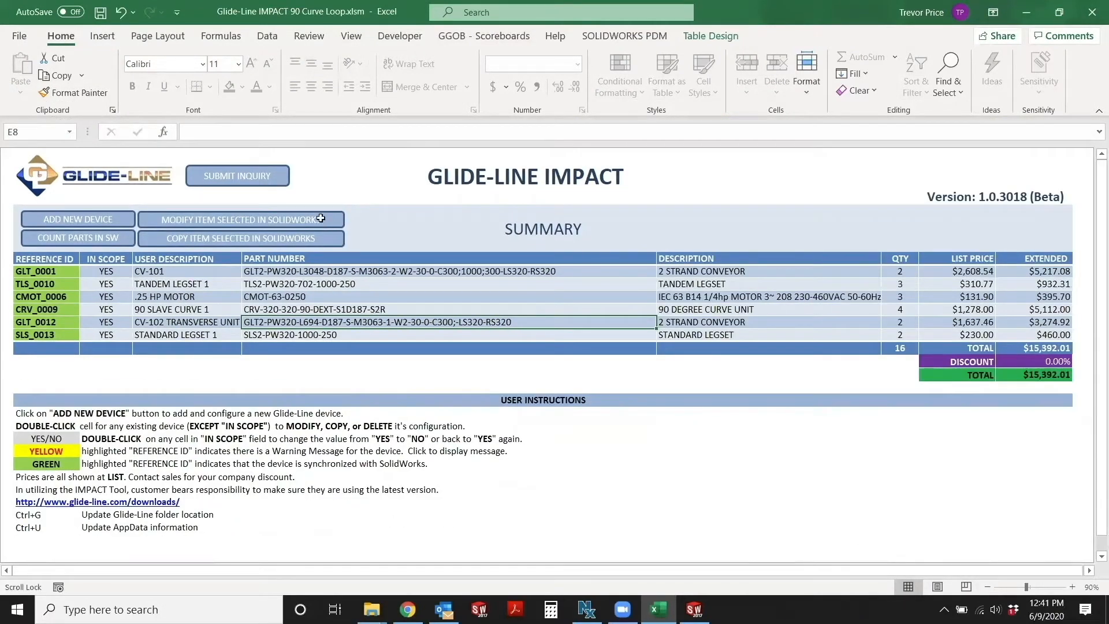
left_click(449, 360)
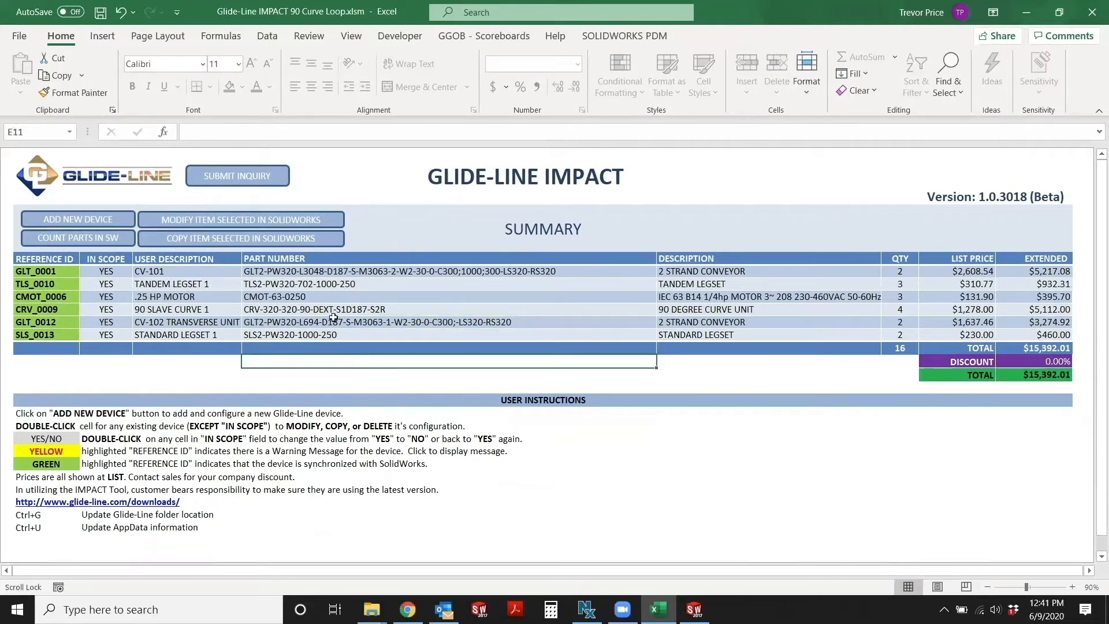
mouse_move(694, 609)
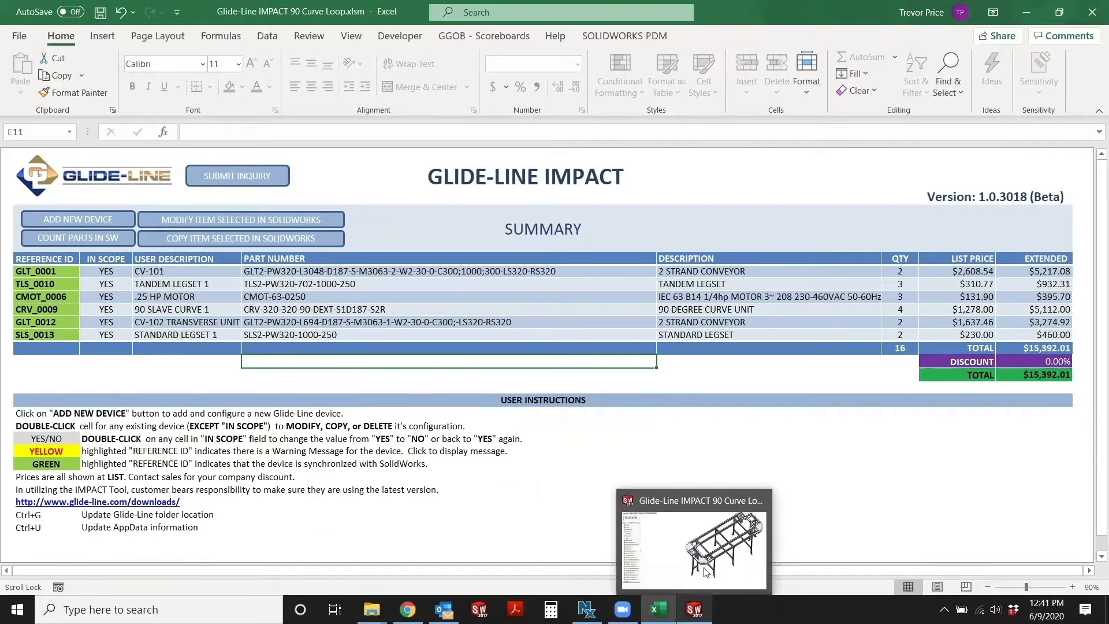
left_click(692, 544)
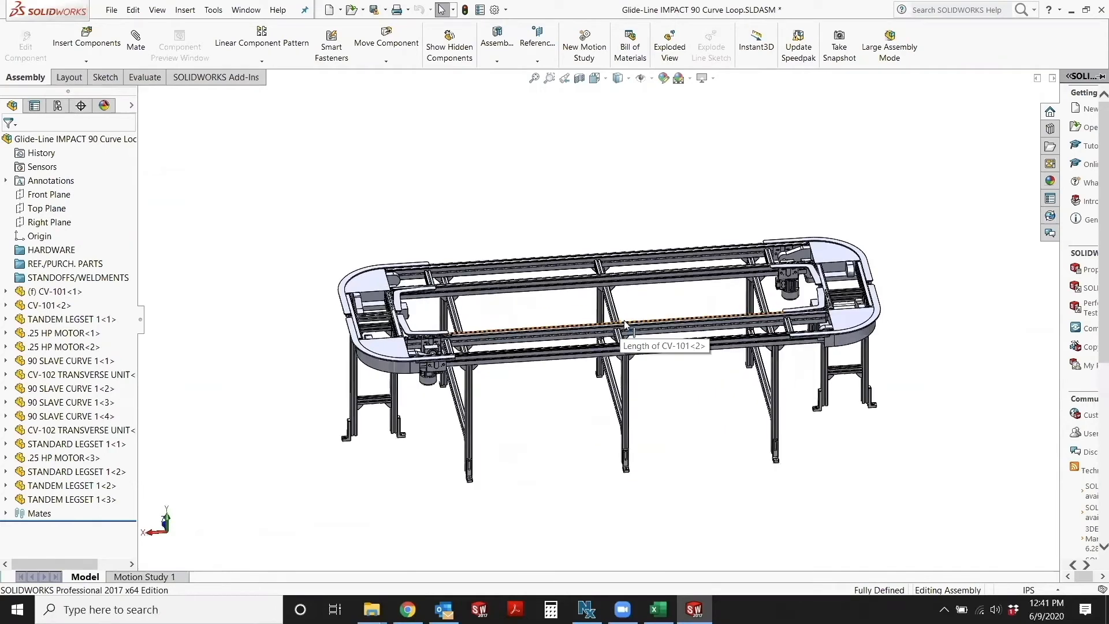
mouse_move(630, 322)
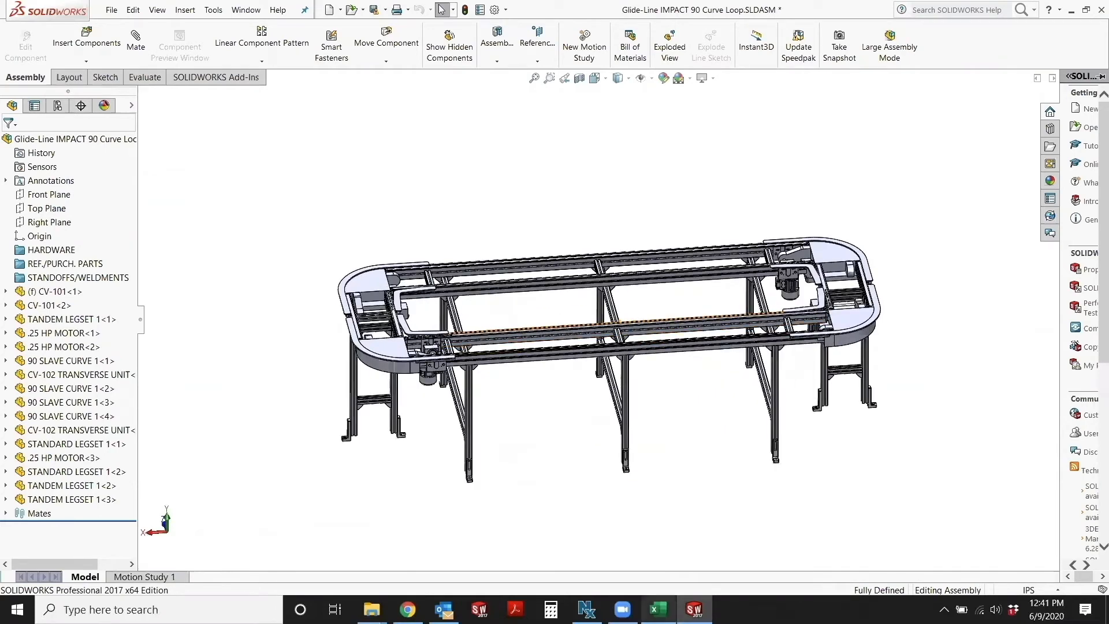
left_click(657, 608)
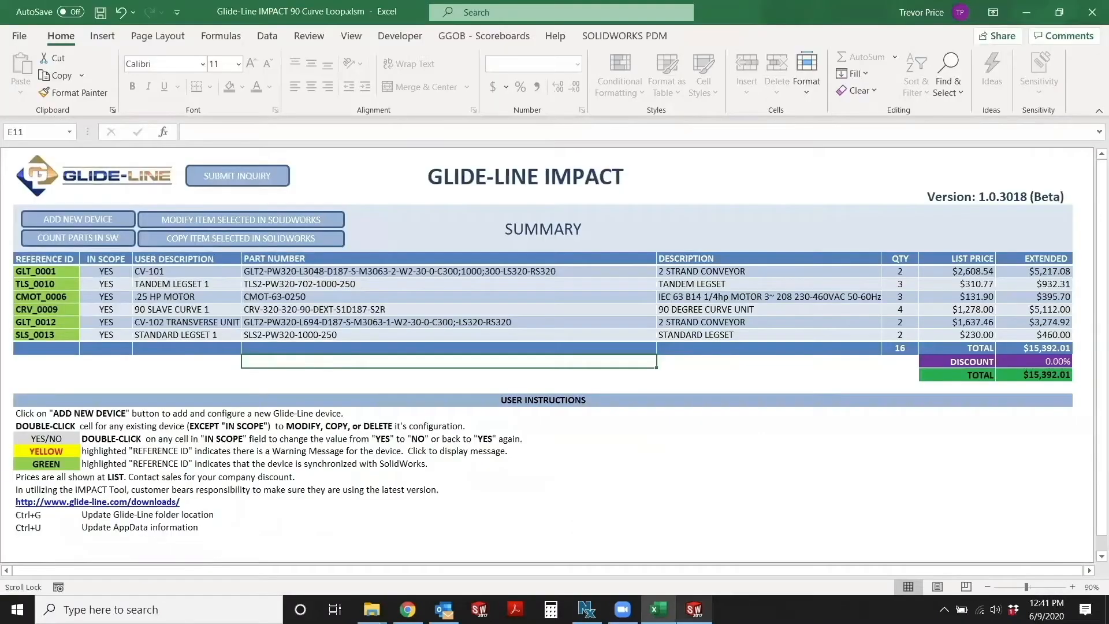
mouse_move(320, 272)
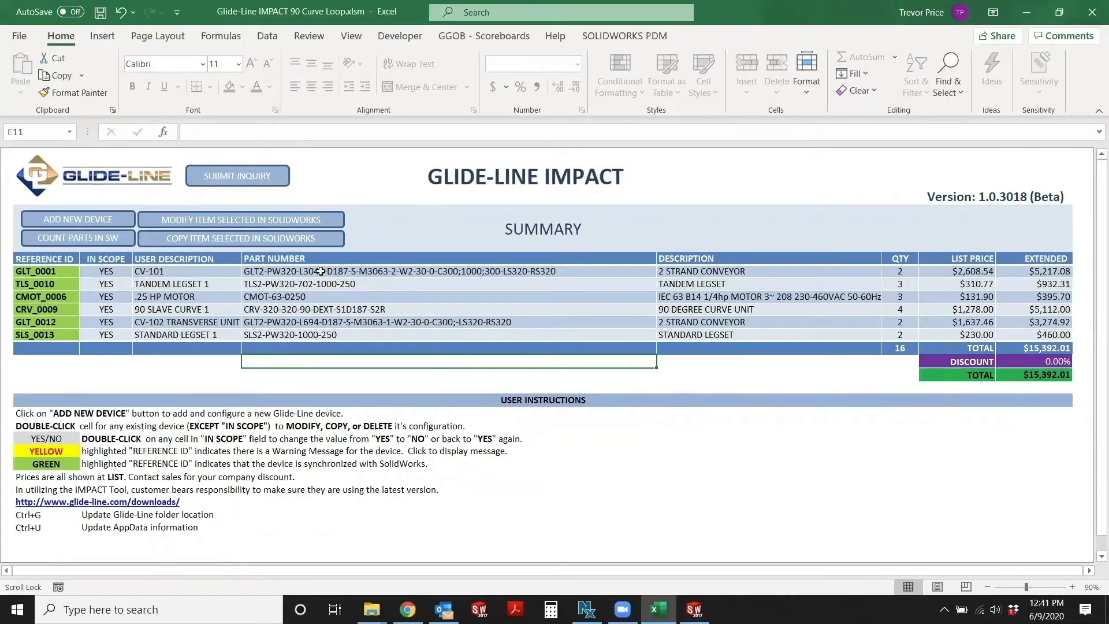
left_click(694, 608)
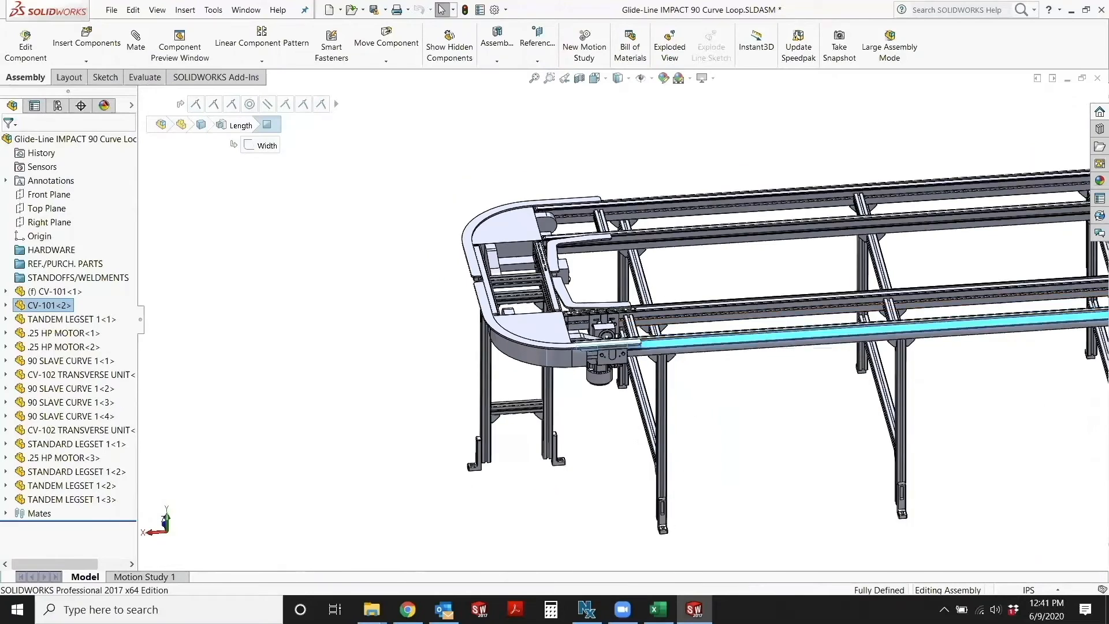
left_click(657, 609)
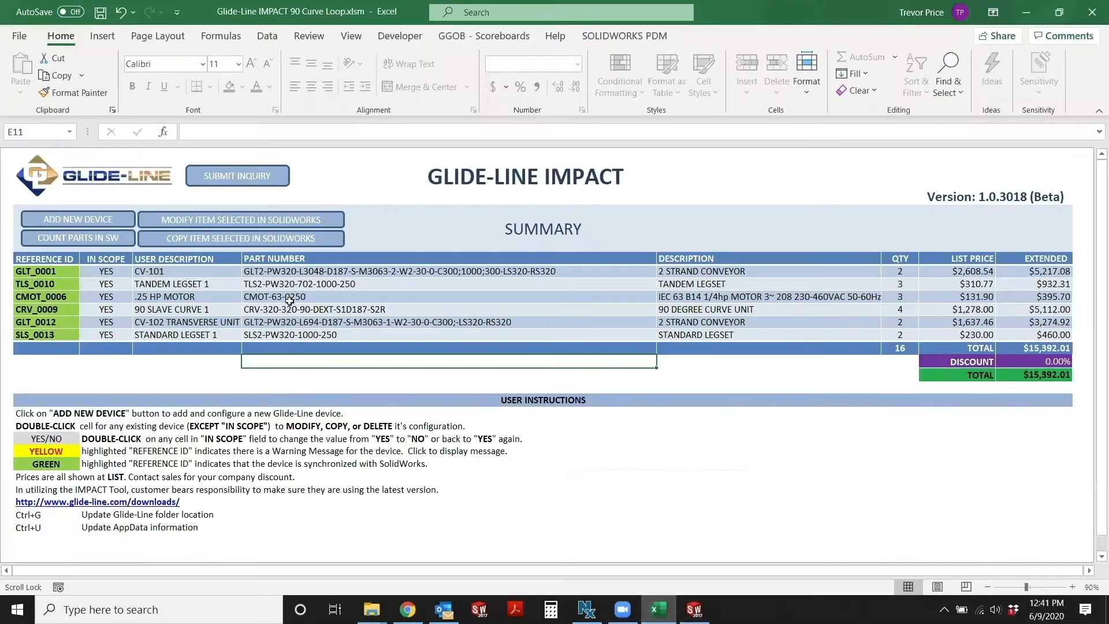
double_click(347, 270)
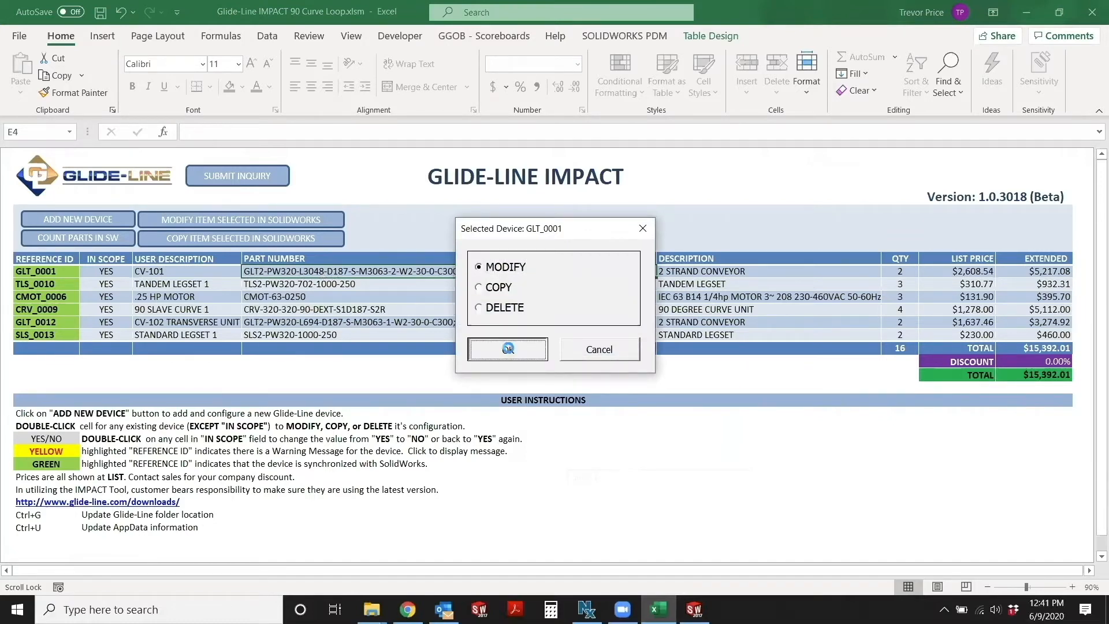
- Modify GLT_0001 via the Configuration Wizard, setting its -L length to 2000 mm and updating the model
left_click(508, 349)
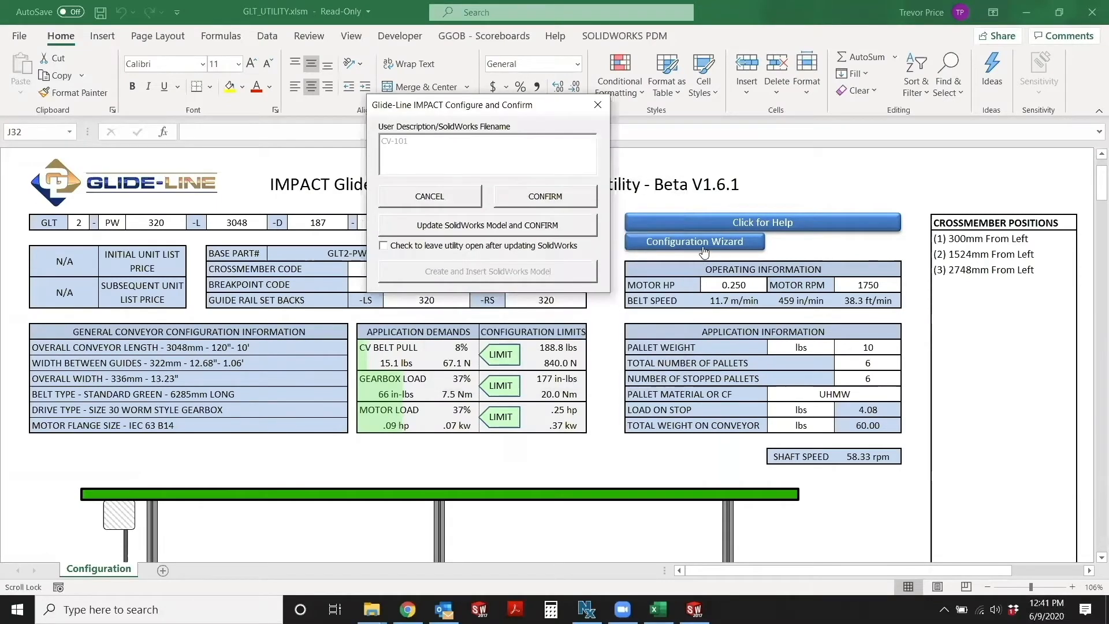
left_click(695, 242)
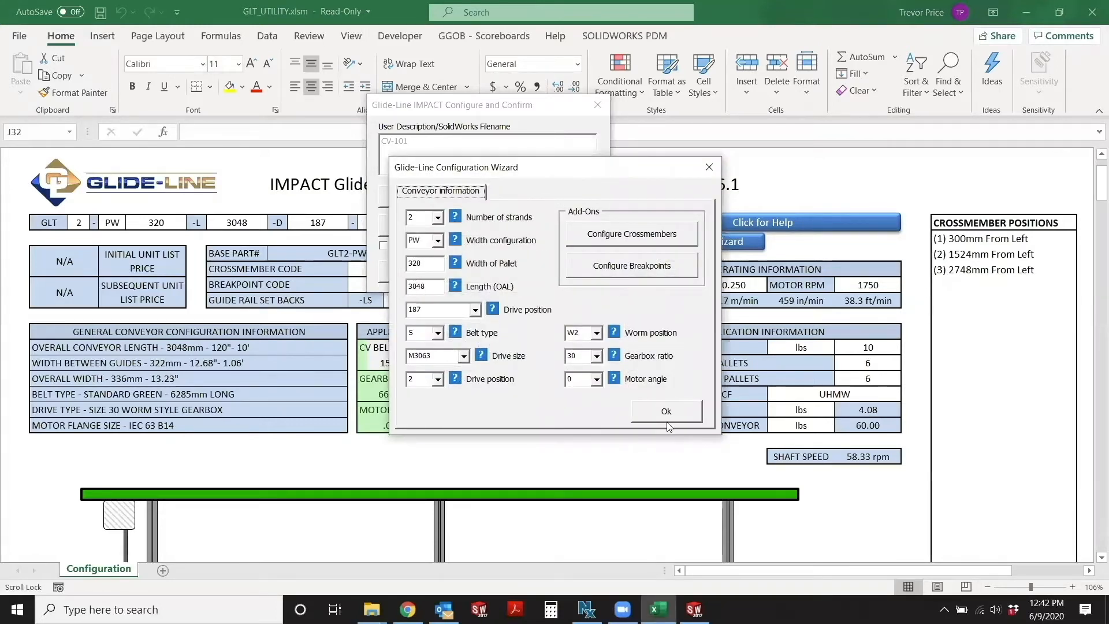
left_click(662, 411)
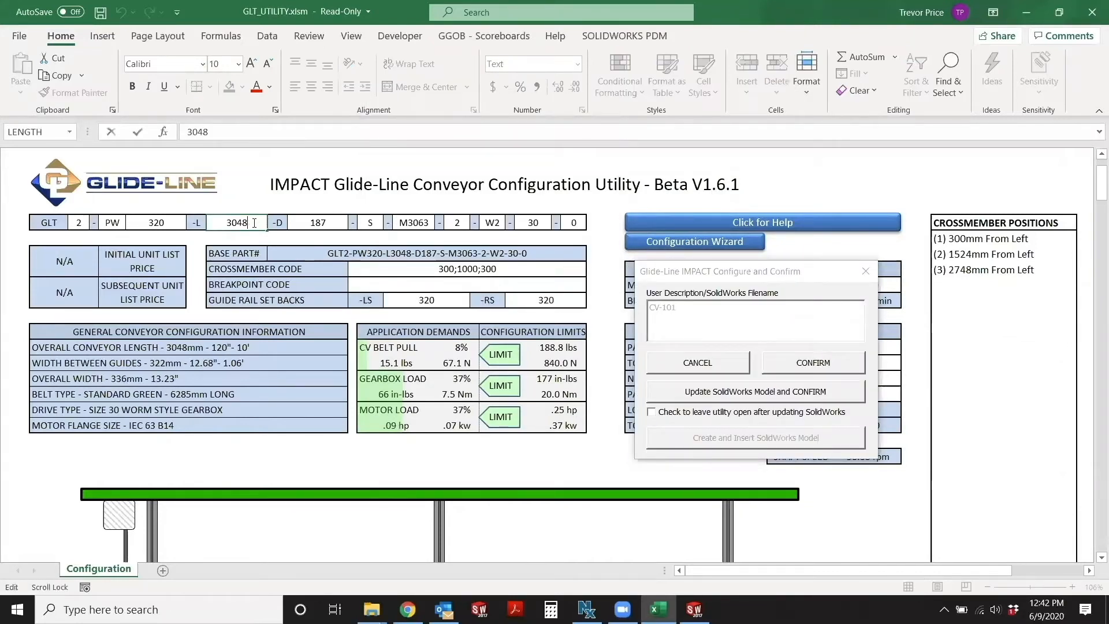
key("Delete")
type("2000")
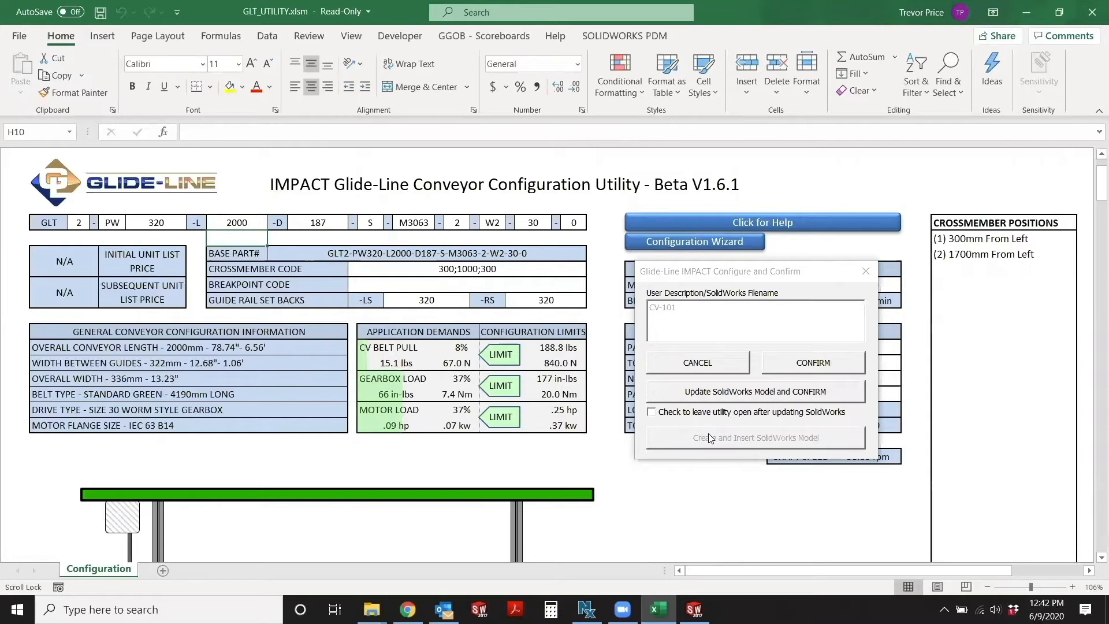
mouse_move(713, 395)
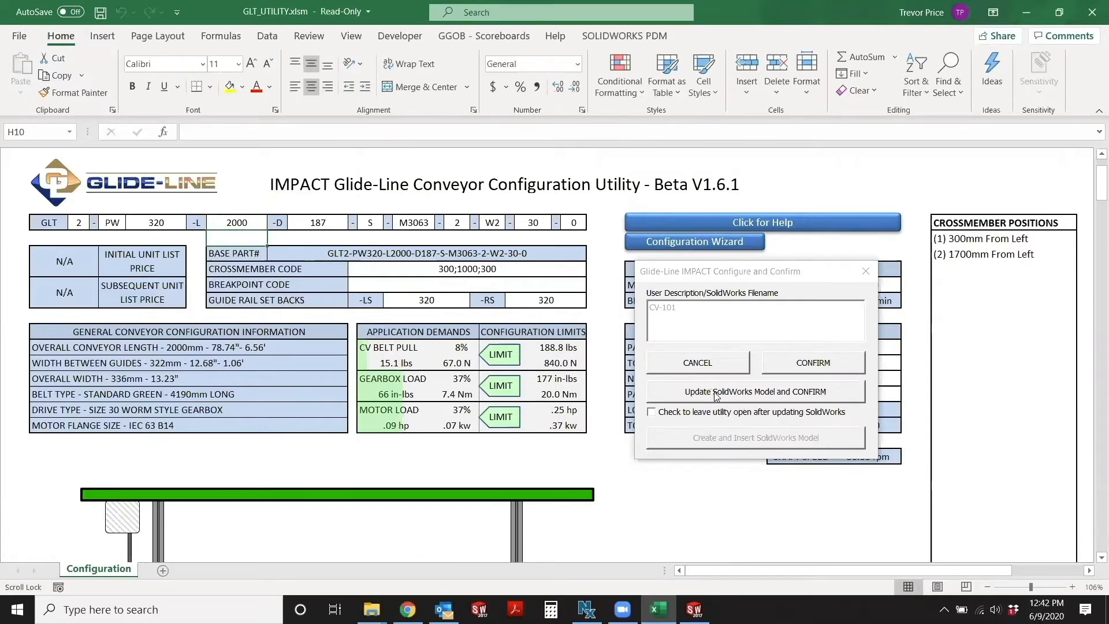
left_click(755, 391)
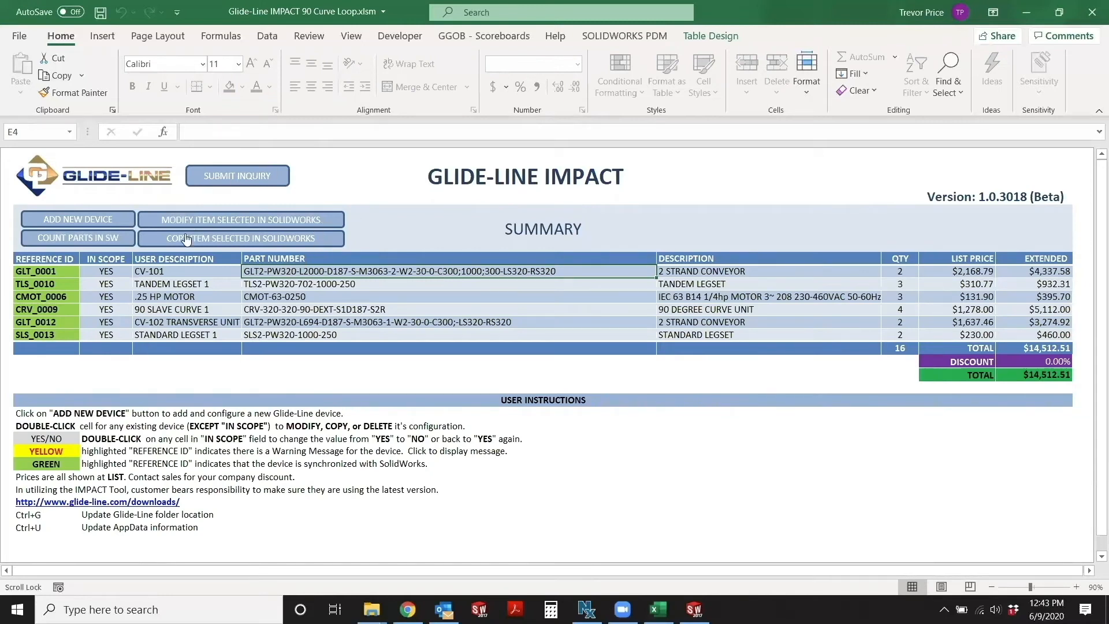
mouse_move(966, 271)
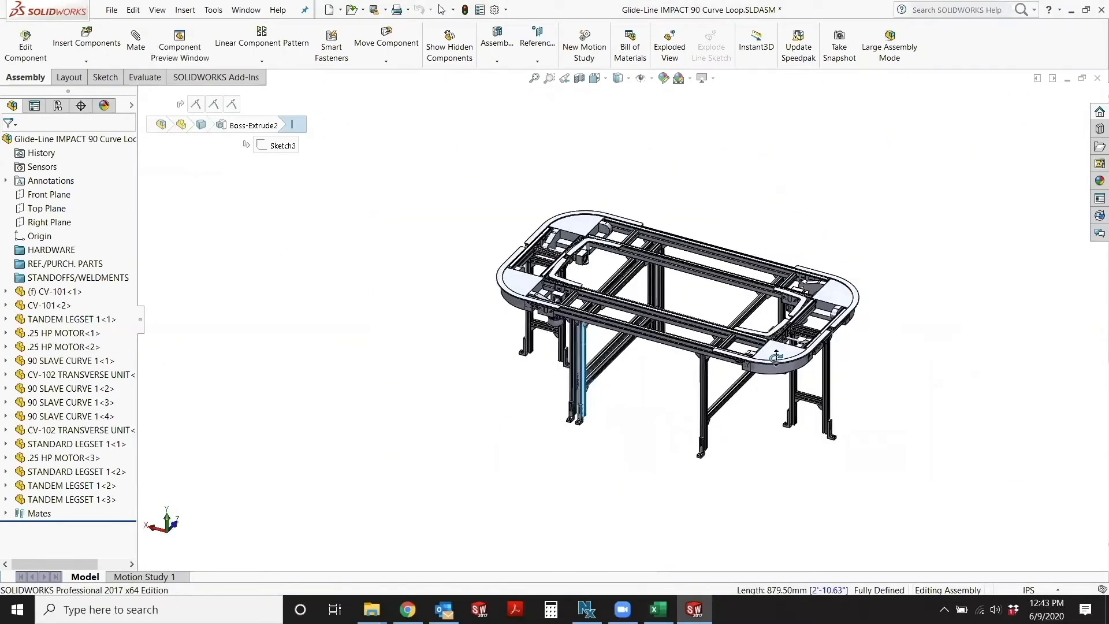
- Review the shortened GLT_0001 conveyor section in the SOLIDWORKS curve loop assembly
scroll("up", 3)
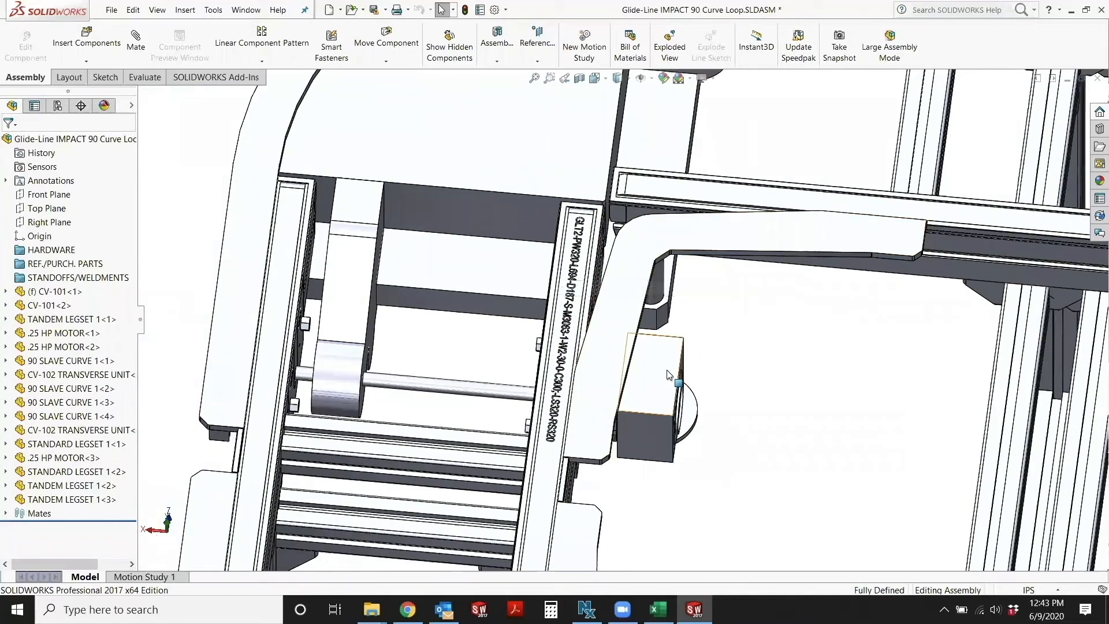
- Modify the CV-102 transverse unit GLT_0012 to 1000 mm and update the SolidWorks model
left_click(656, 609)
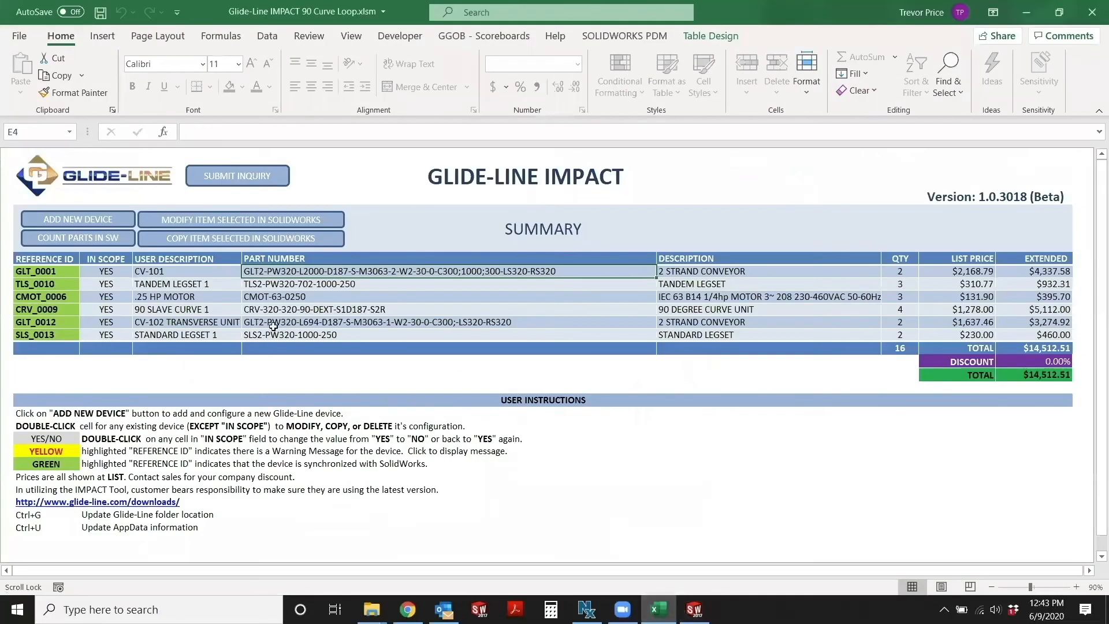
left_click(187, 322)
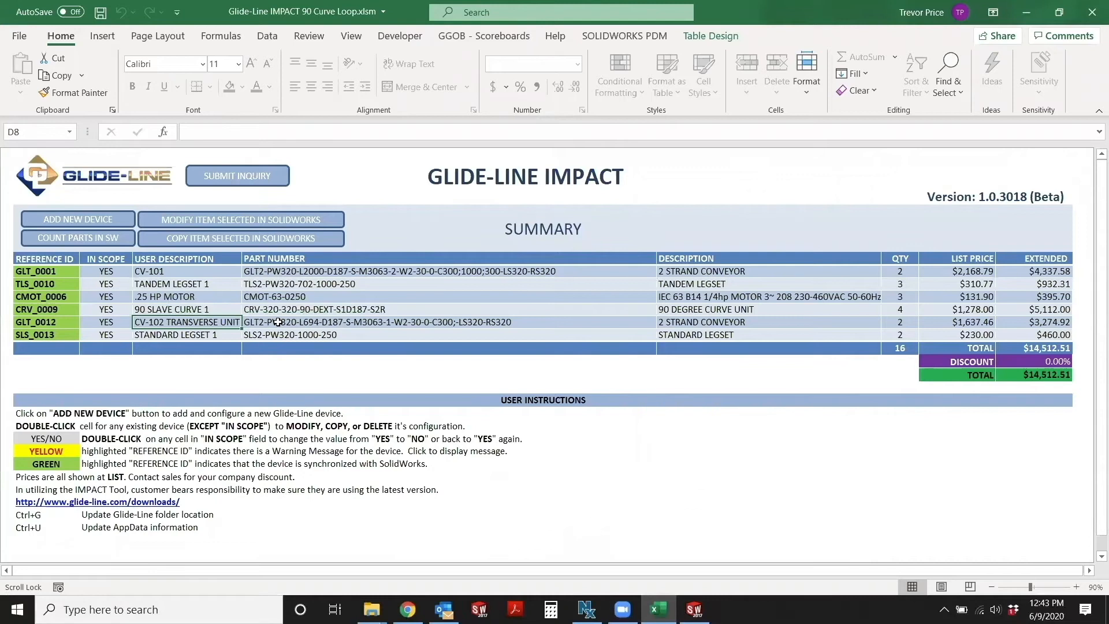
mouse_move(187, 335)
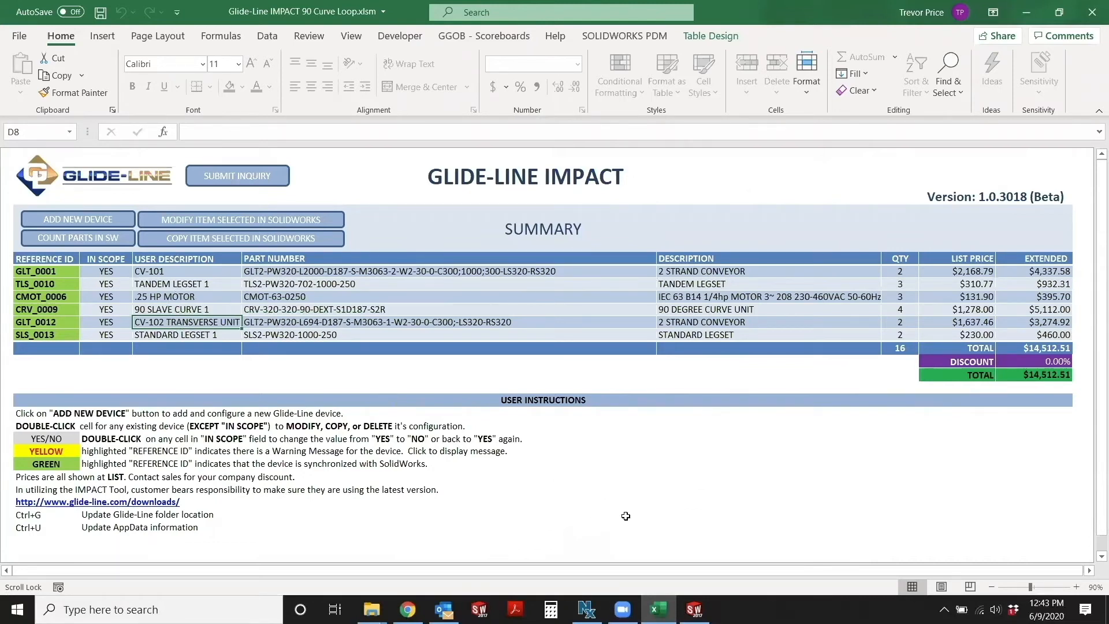
mouse_move(302, 322)
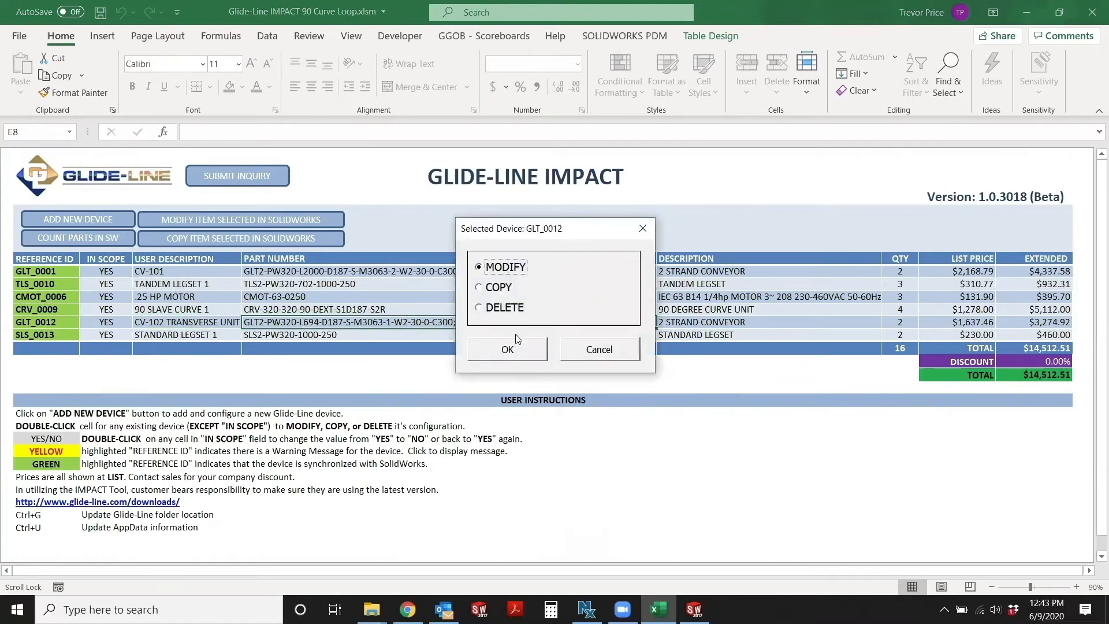
left_click(506, 349)
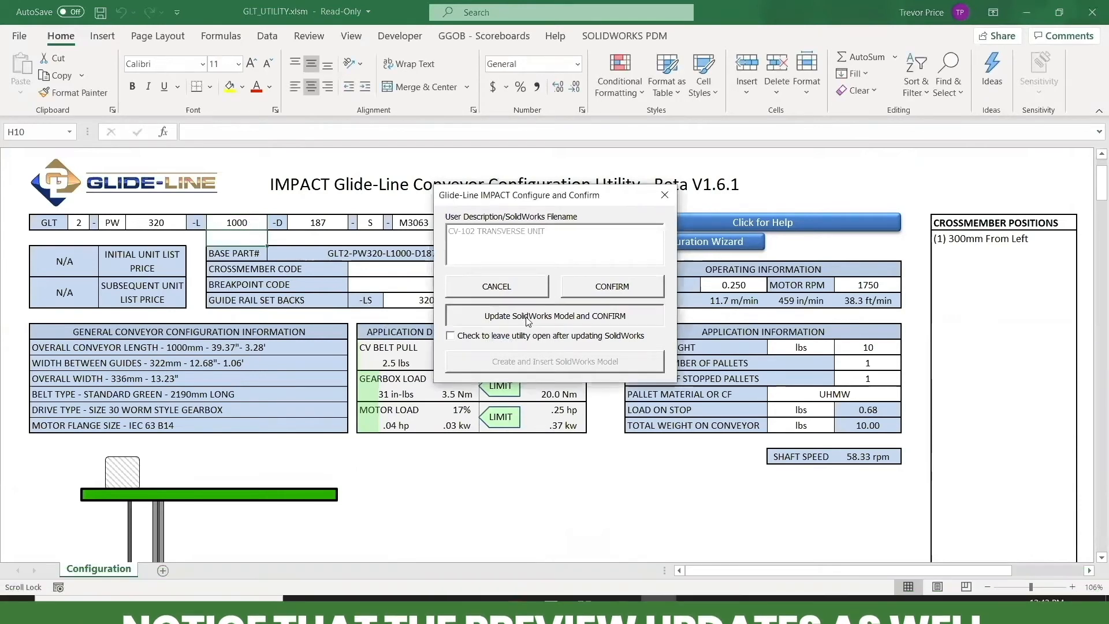
left_click(554, 315)
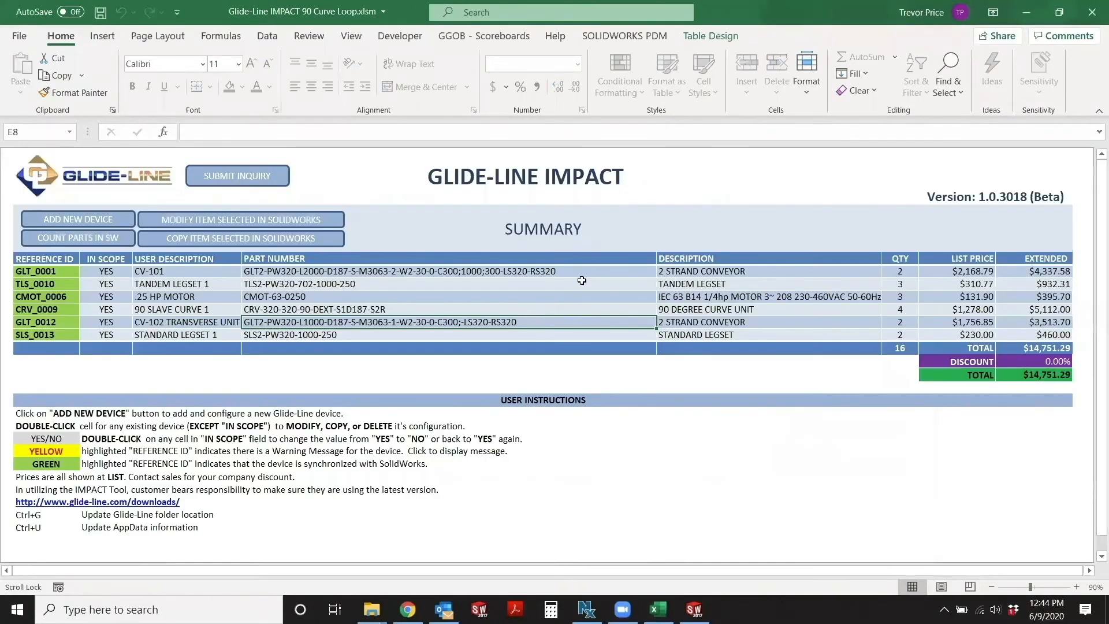
mouse_move(796, 332)
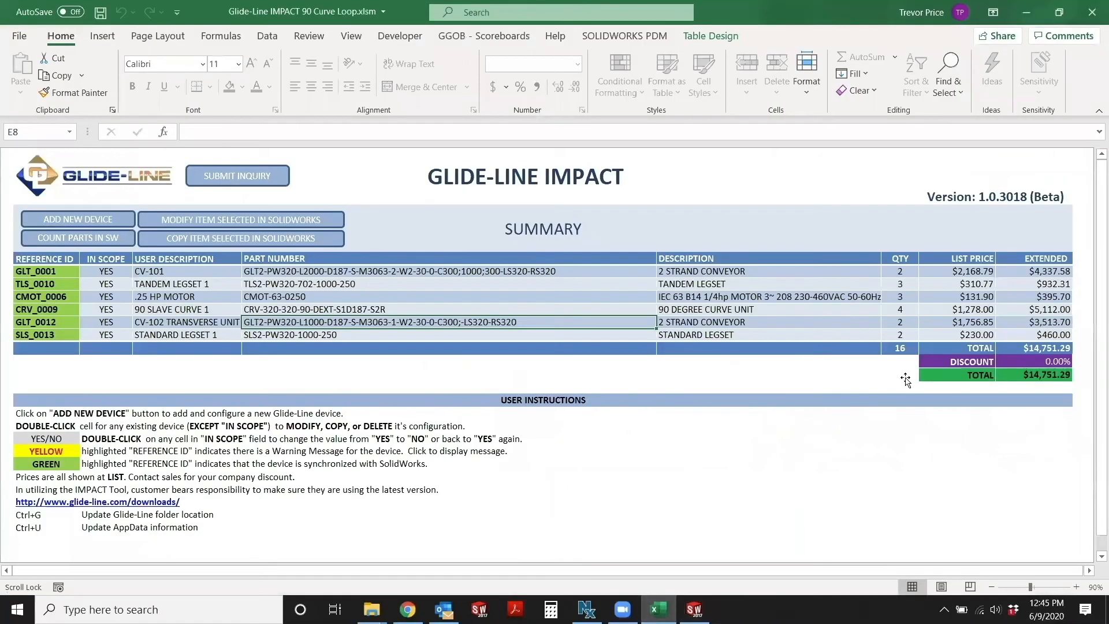
- Enter 3 as the SLS_0013 standard legset quantity
left_click(899, 335)
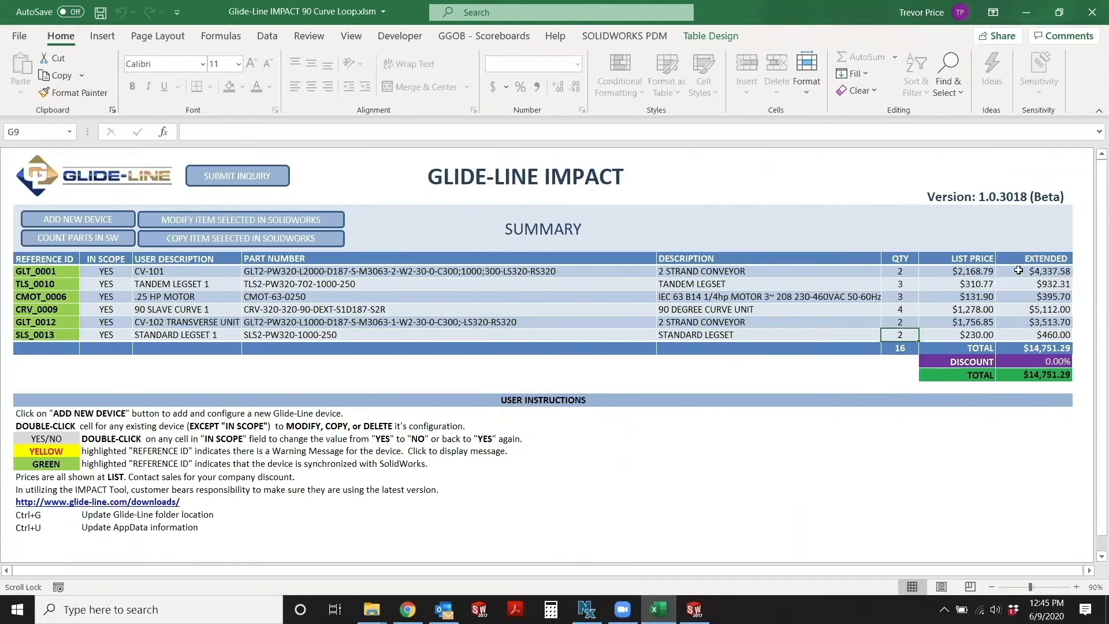
type("3")
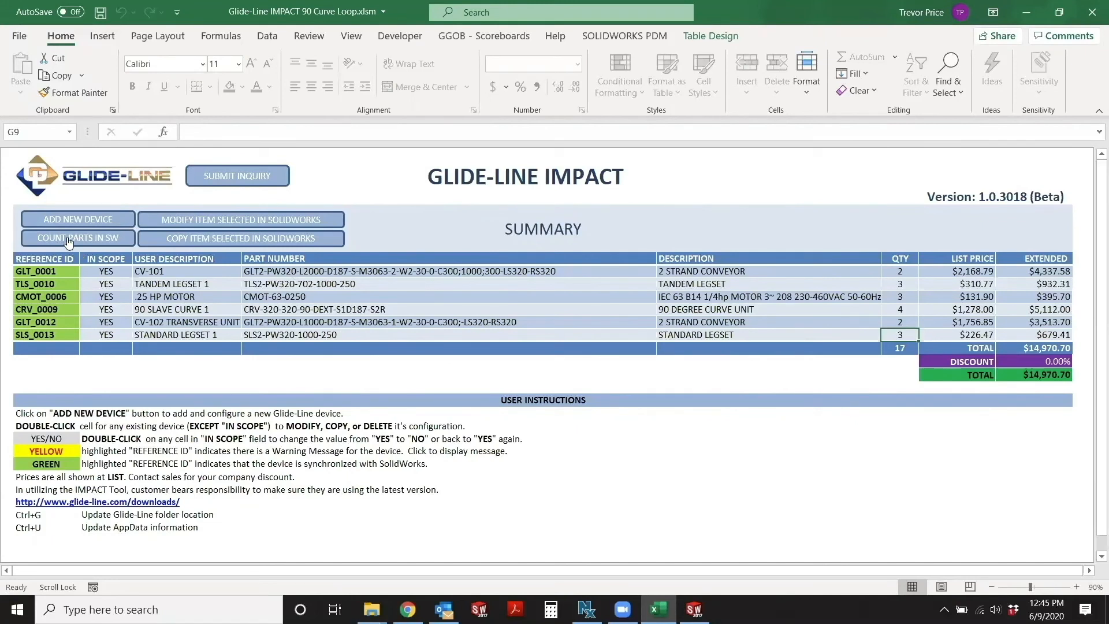
- Recount parts from SOLIDWORKS so the legset returns to 2 and the total to $14,751.29
left_click(78, 238)
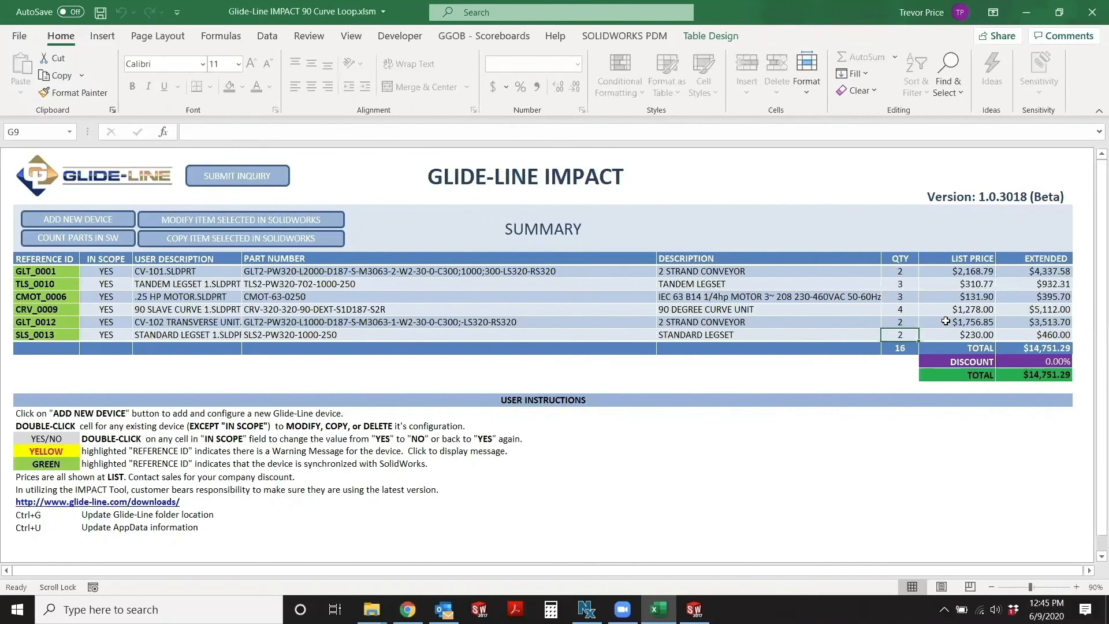
mouse_move(932, 319)
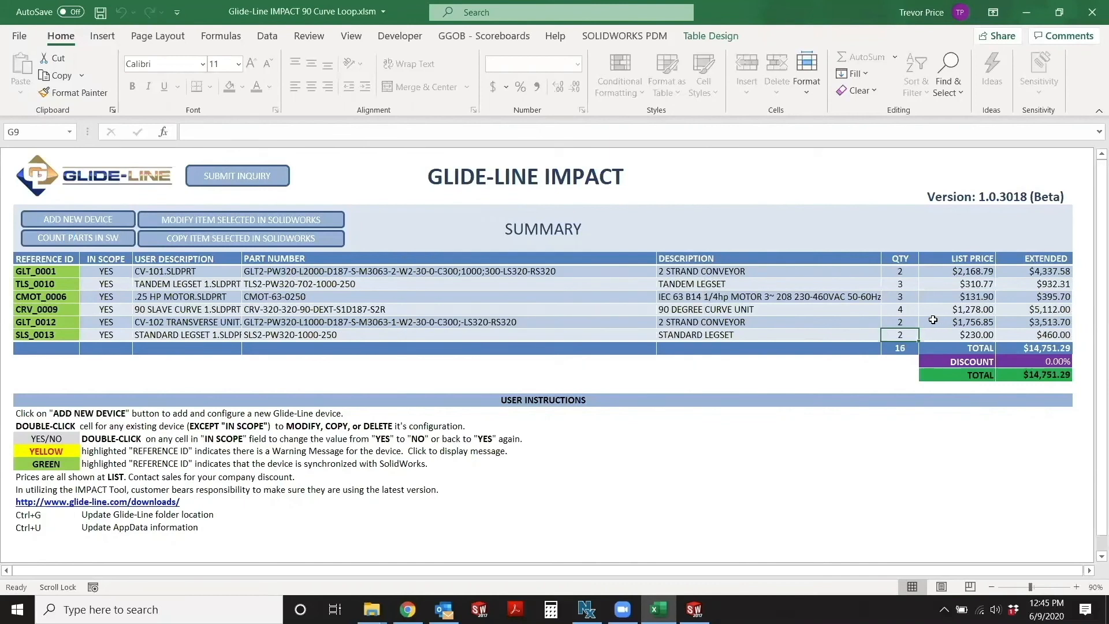
left_click(694, 609)
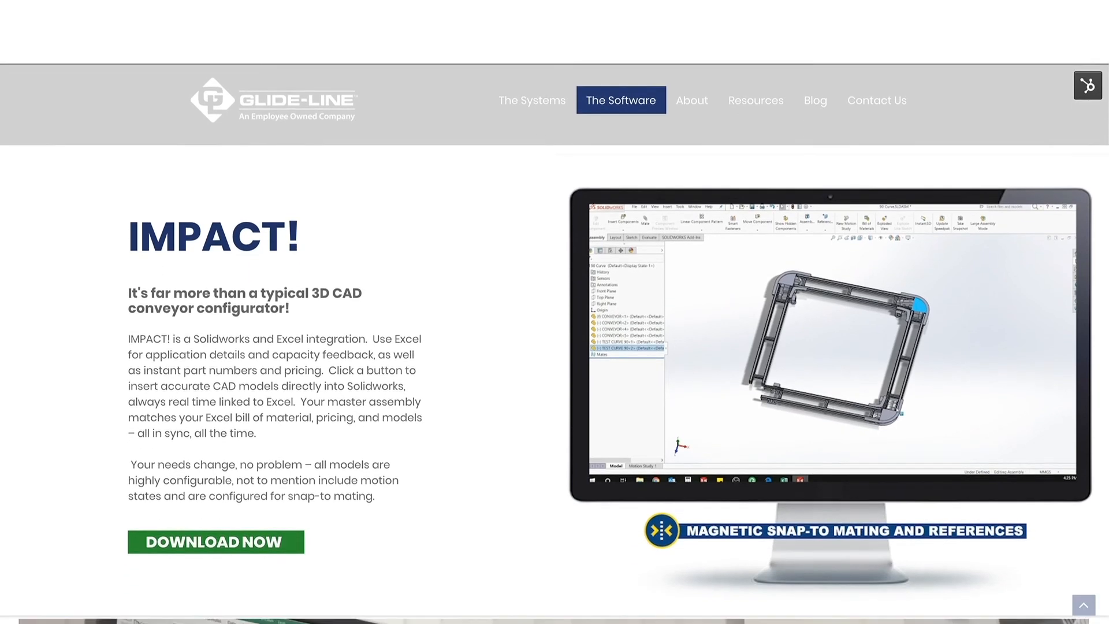
scroll("down", 3)
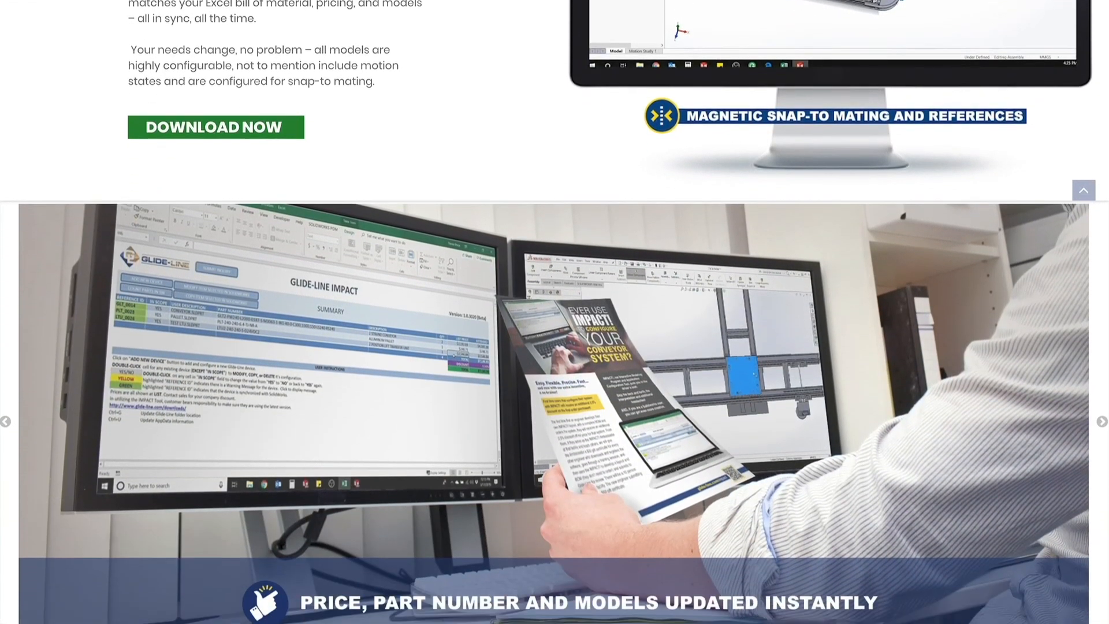
scroll("down", 3)
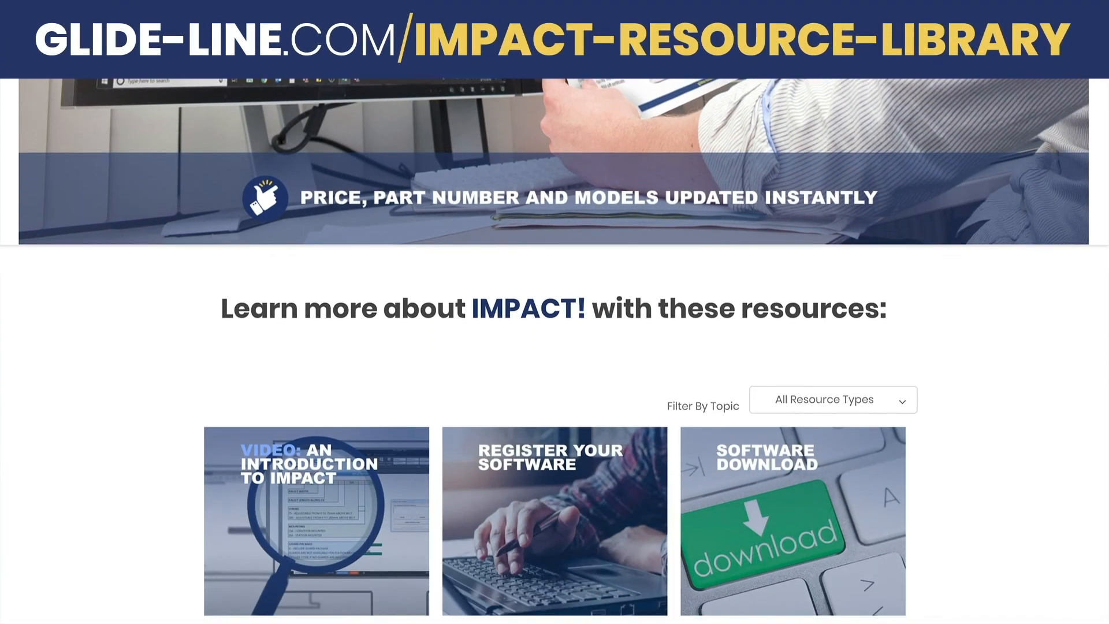